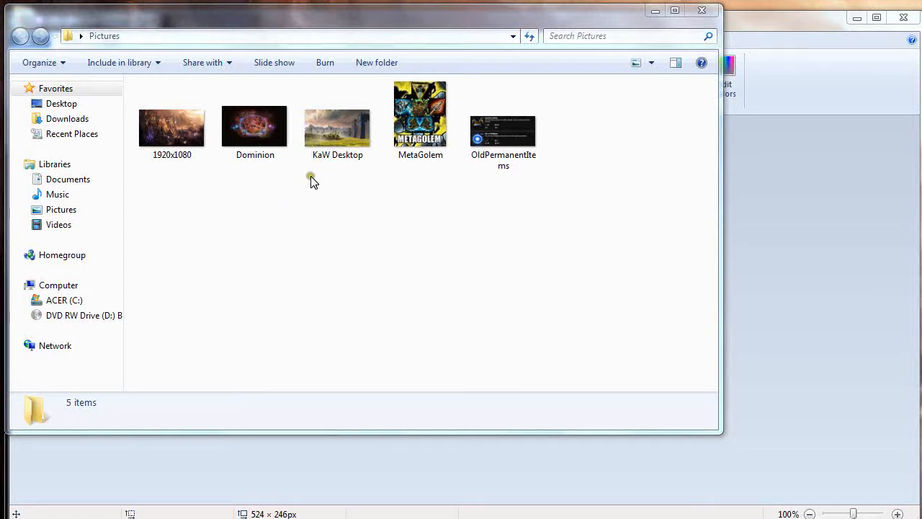
Select the KaW Desktop picture in Pictures and show its context-menu actions.
{"action": "left_click", "coordinate": [337, 128]}
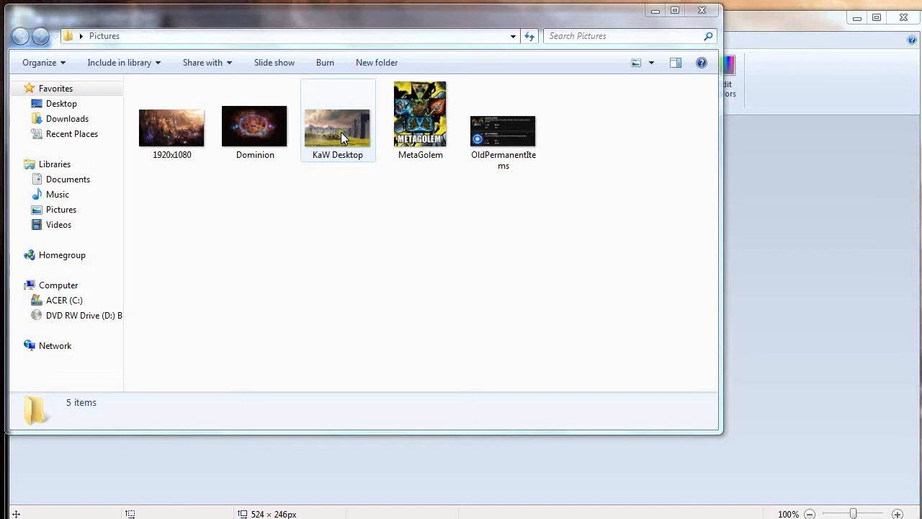
{"action": "left_click", "coordinate": [337, 127]}
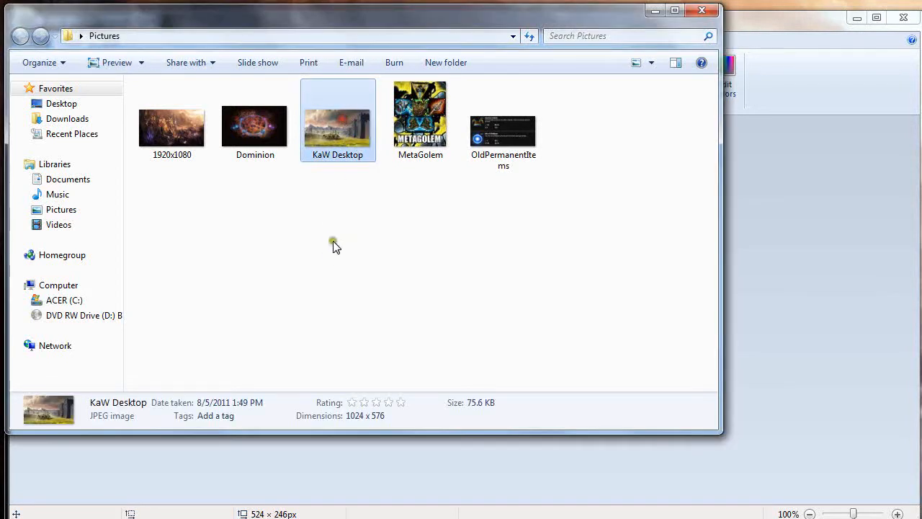
{"action": "mouse_move", "coordinate": [556, 70]}
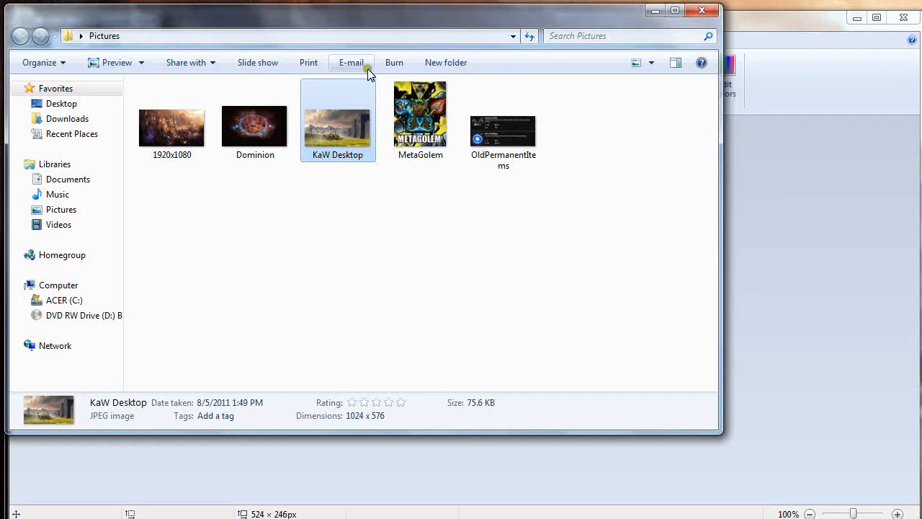
{"action": "mouse_move", "coordinate": [355, 157]}
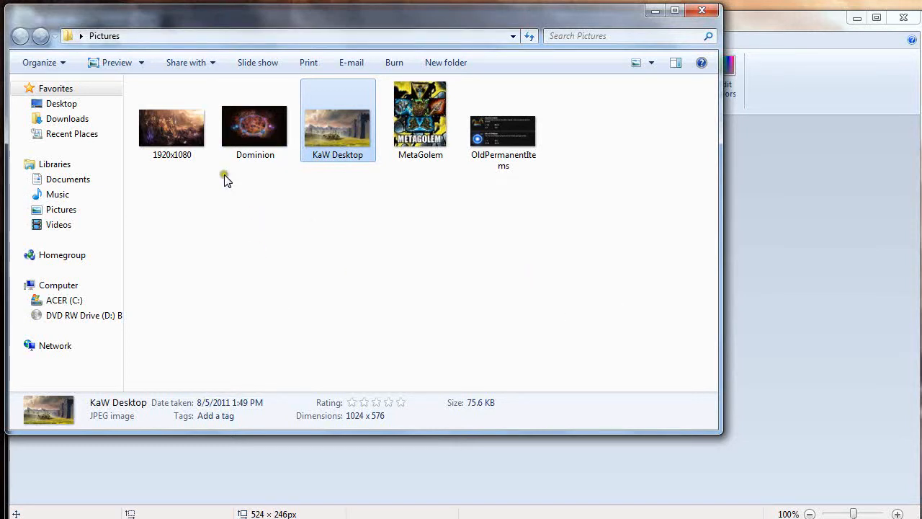
{"action": "mouse_move", "coordinate": [278, 343]}
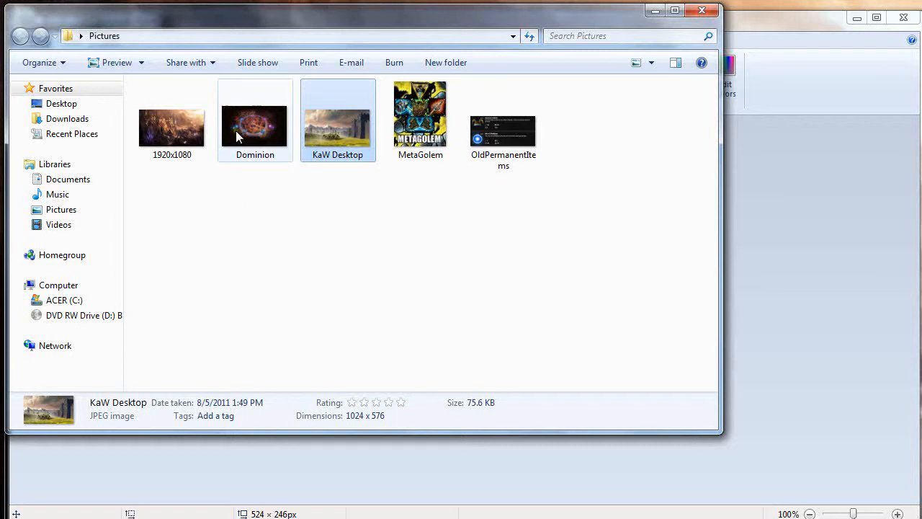
{"action": "left_click", "coordinate": [337, 122]}
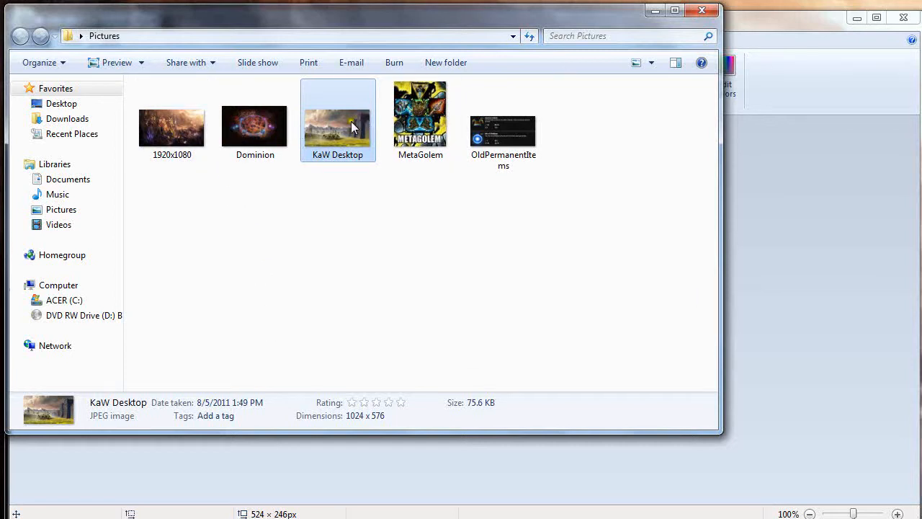
{"action": "right_click", "coordinate": [337, 116]}
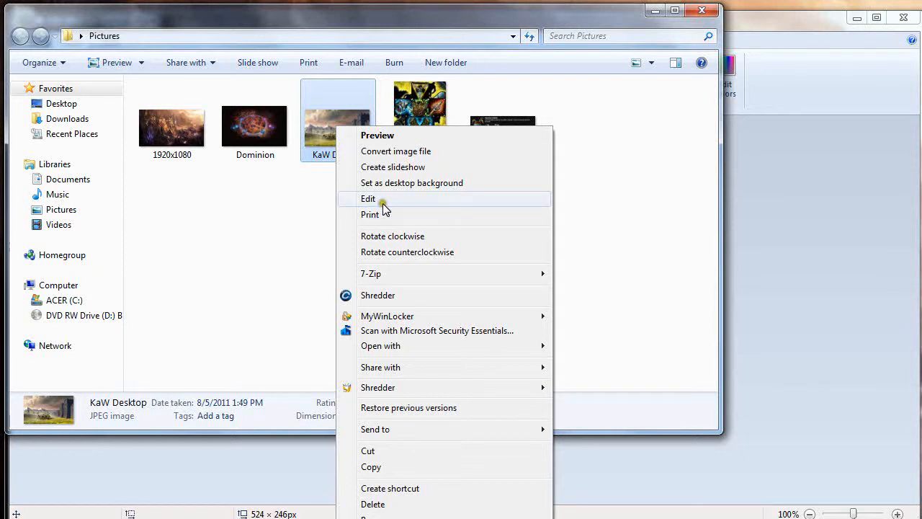
Open KaW Desktop in Paint and resize it to 480 by 270 pixels.
{"action": "left_click", "coordinate": [369, 199]}
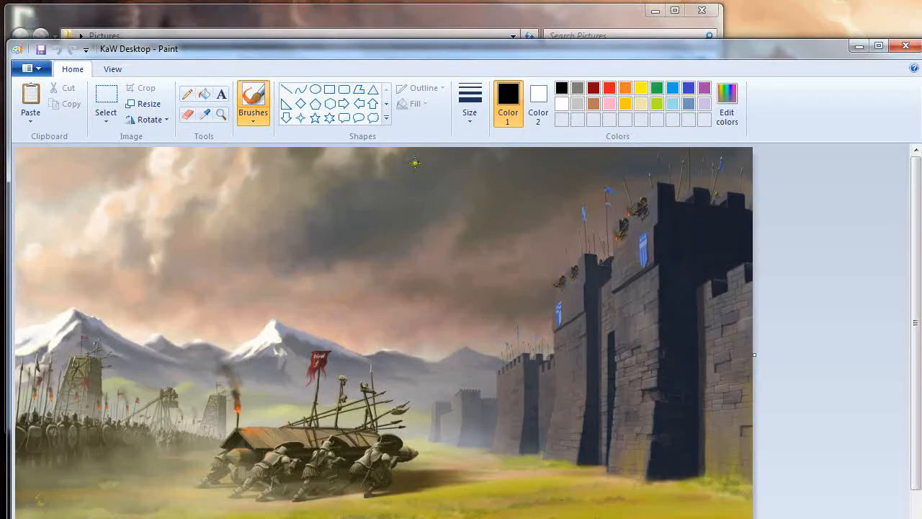
{"action": "scroll", "scroll_direction": "down", "scroll_amount": 3}
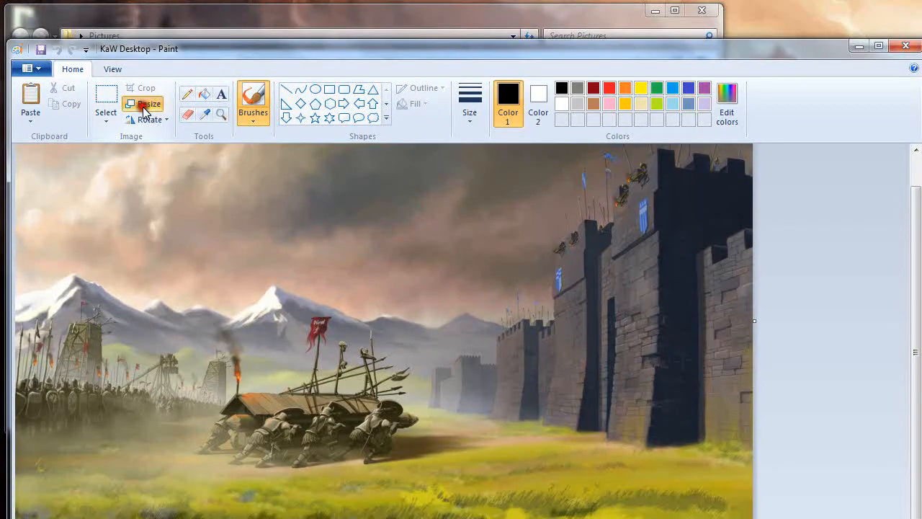
{"action": "left_click", "coordinate": [147, 104]}
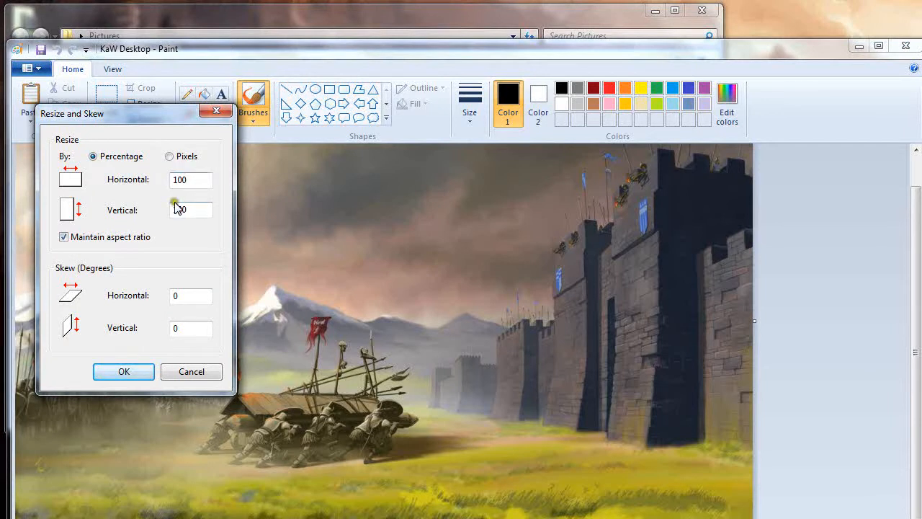
{"action": "left_click", "coordinate": [170, 156]}
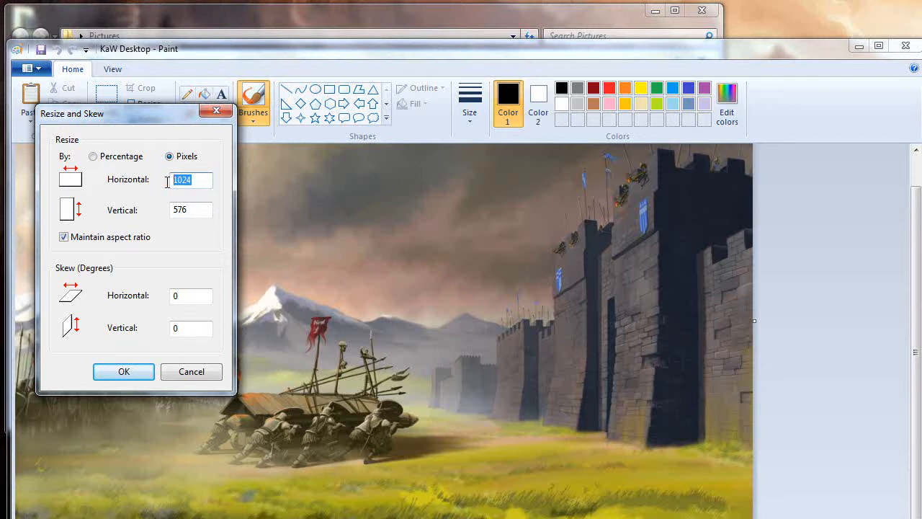
{"action": "type", "text": "480"}
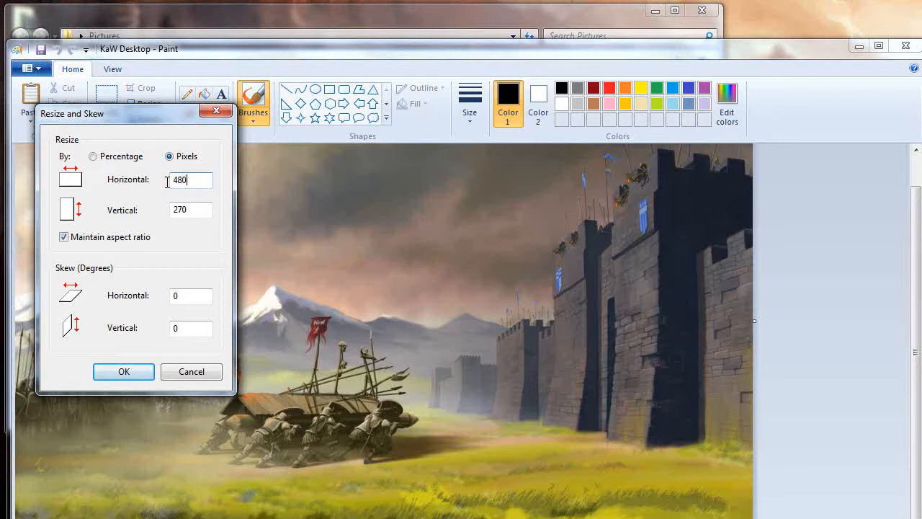
{"action": "left_click", "coordinate": [124, 372]}
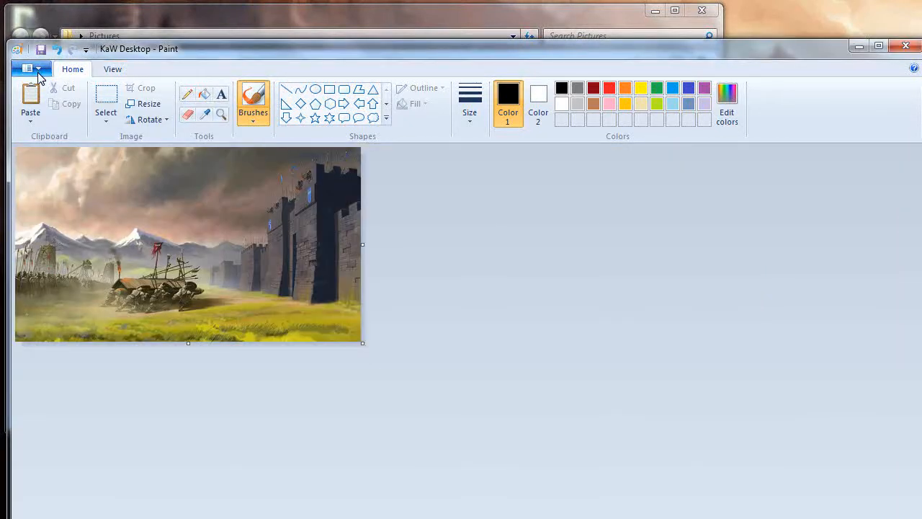
Save the resized KaW Desktop picture.
{"action": "left_click", "coordinate": [29, 69]}
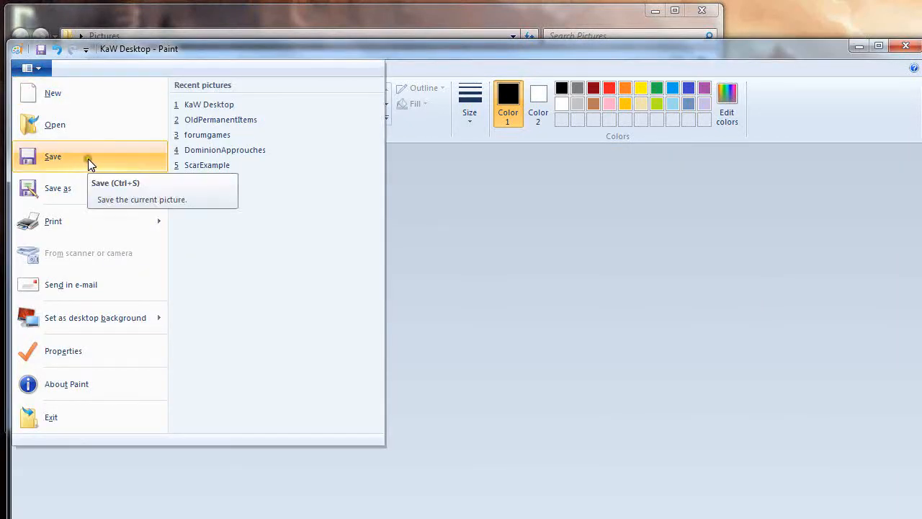
{"action": "left_click", "coordinate": [52, 156]}
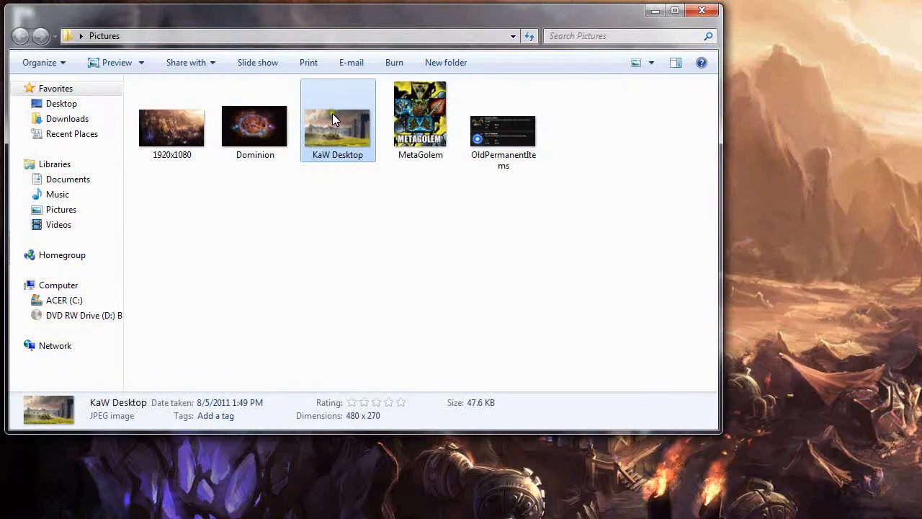
Open the 1920x1080 picture from the Pictures folder for editing in Paint.
{"action": "left_click", "coordinate": [255, 118]}
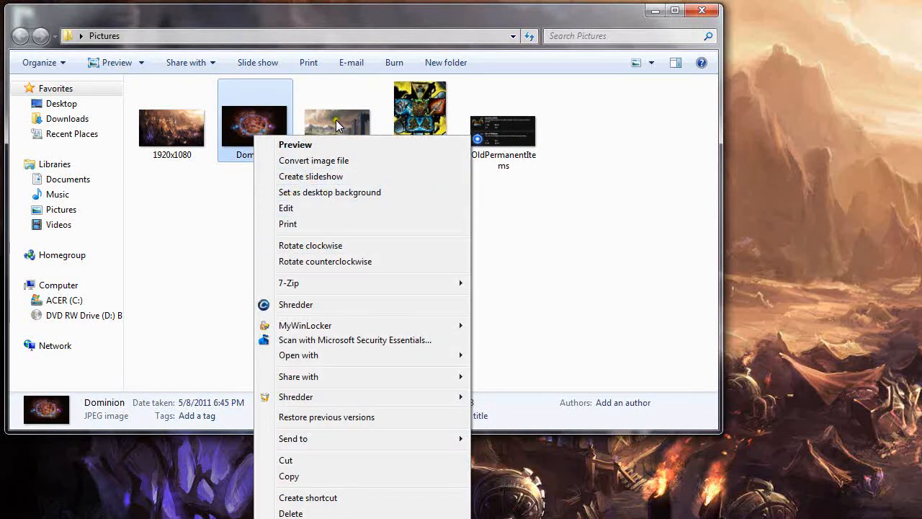
{"action": "left_click", "coordinate": [337, 118]}
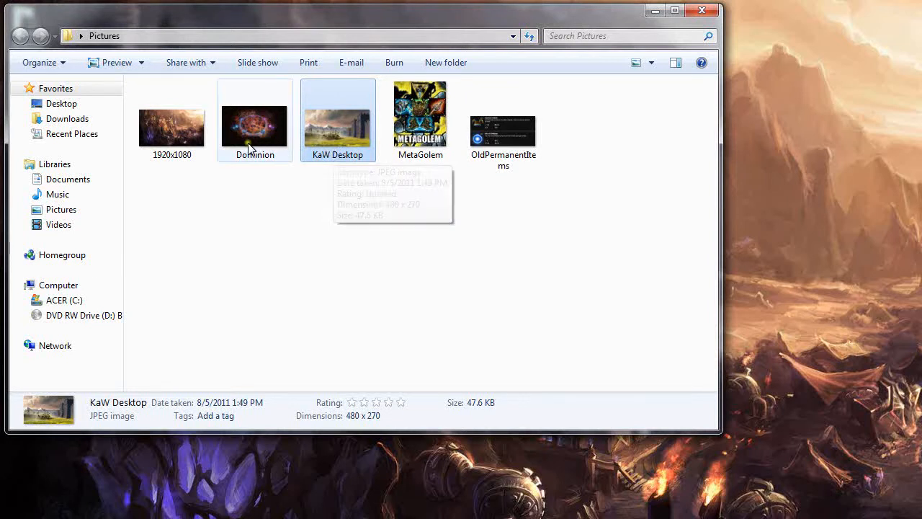
{"action": "right_click", "coordinate": [171, 127]}
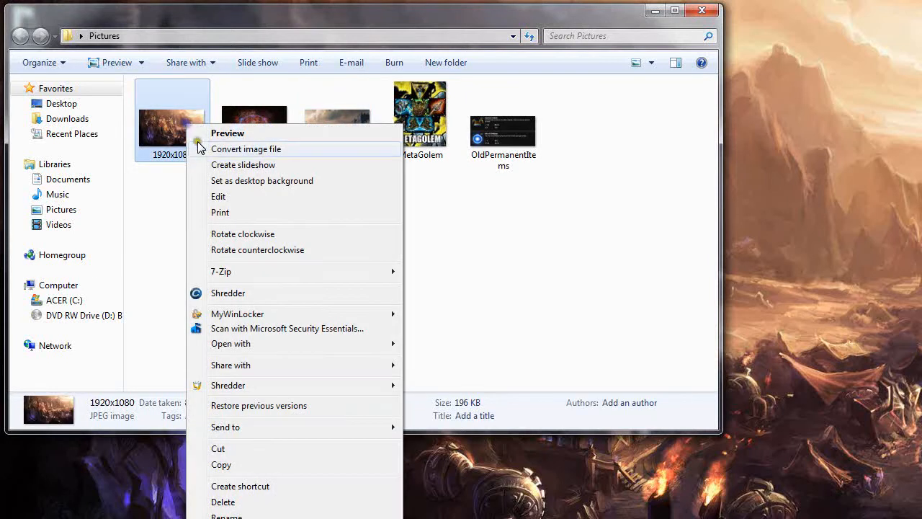
{"action": "left_click", "coordinate": [218, 196]}
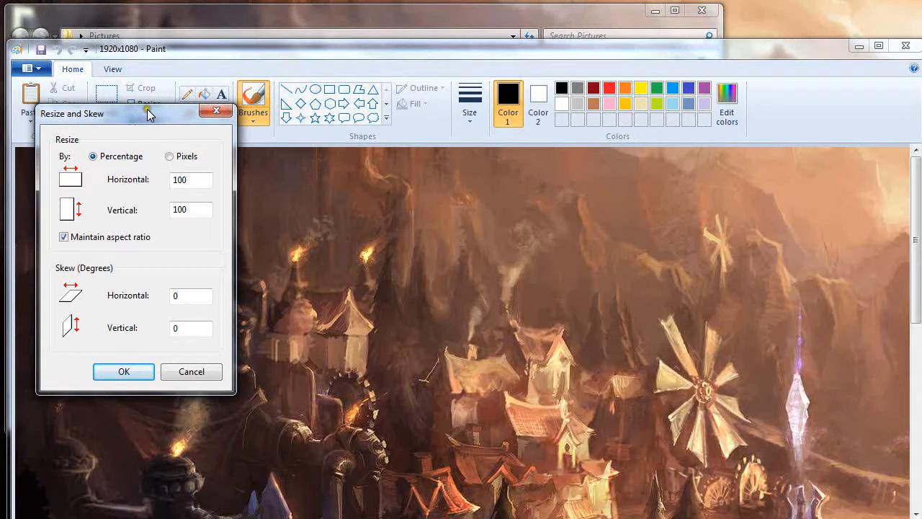
Resize the 1920x1080 picture to 240 by 135 pixels, keeping aspect ratio.
{"action": "triple_click", "coordinate": [191, 179]}
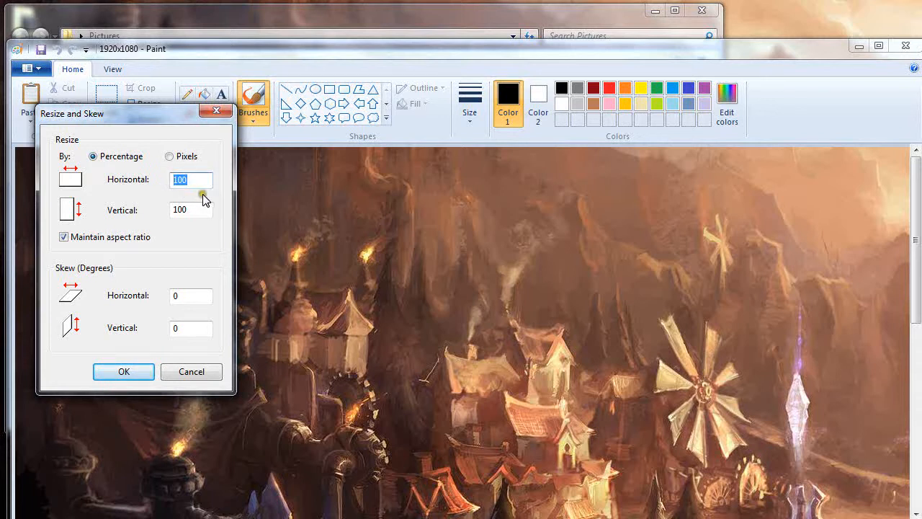
{"action": "left_click", "coordinate": [169, 156]}
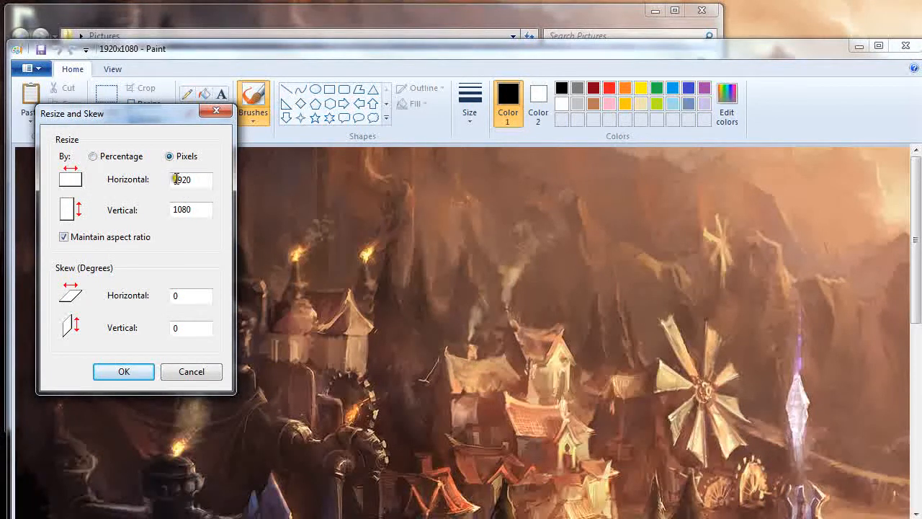
{"action": "triple_click", "coordinate": [190, 179]}
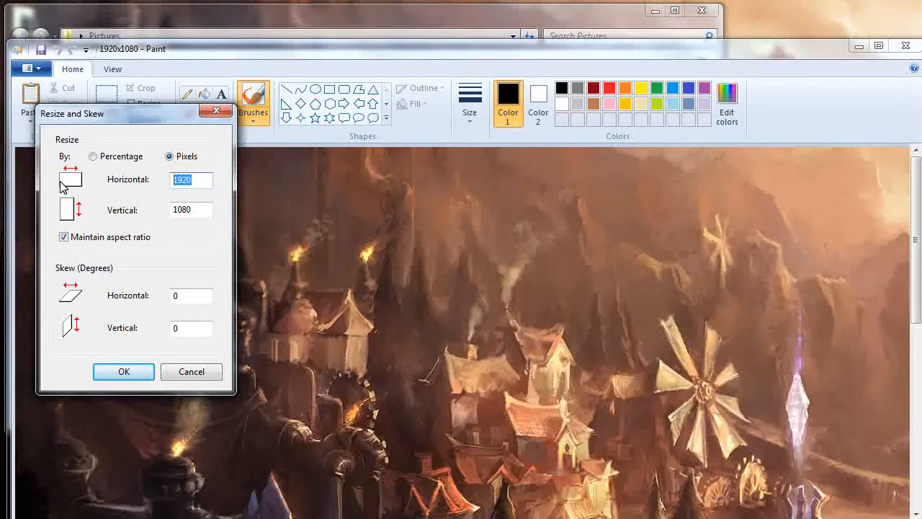
{"action": "type", "text": "240"}
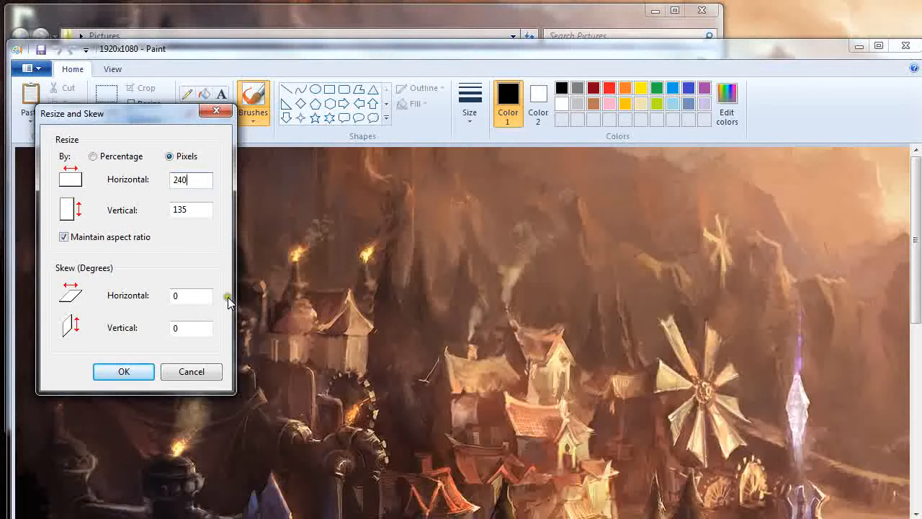
{"action": "left_click", "coordinate": [124, 372]}
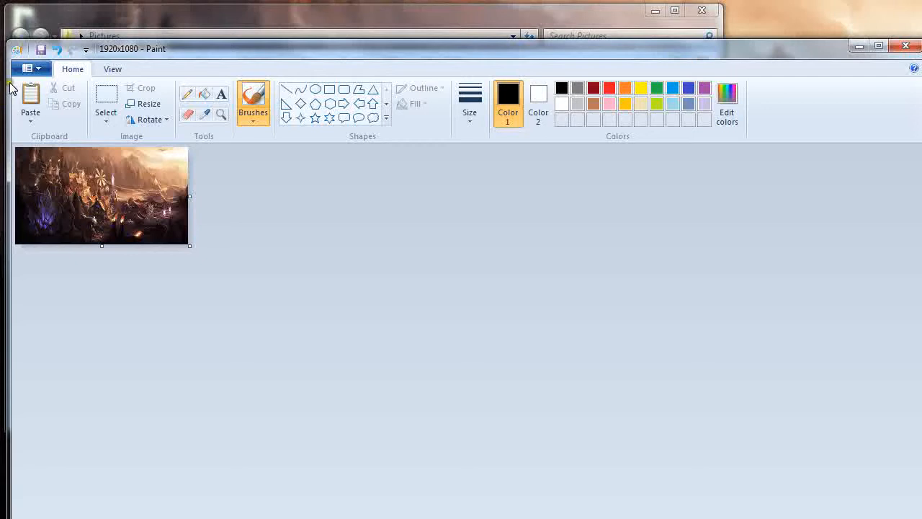
{"action": "mouse_move", "coordinate": [28, 70]}
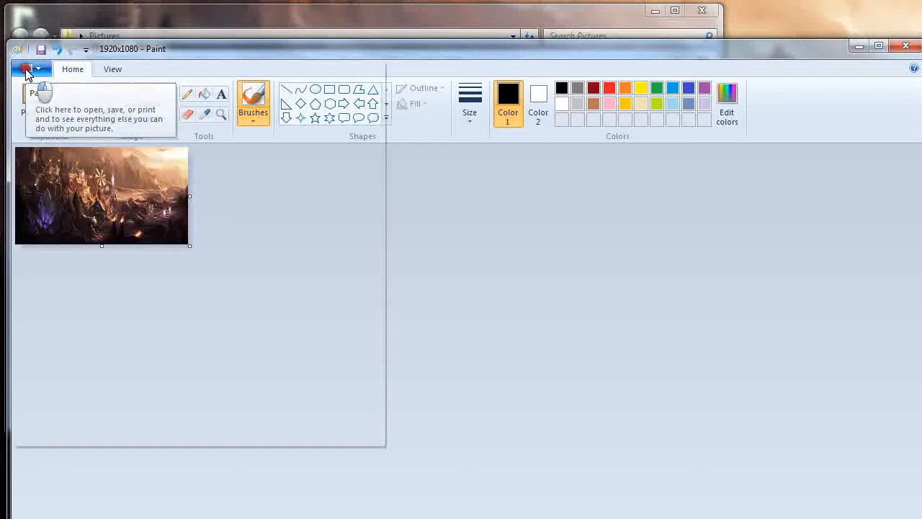
{"action": "mouse_move", "coordinate": [481, 315]}
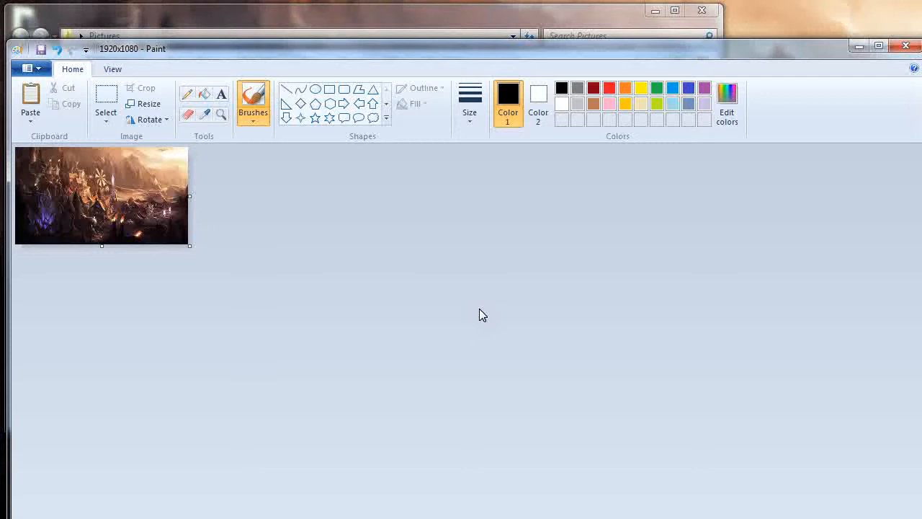
{"action": "mouse_move", "coordinate": [155, 276]}
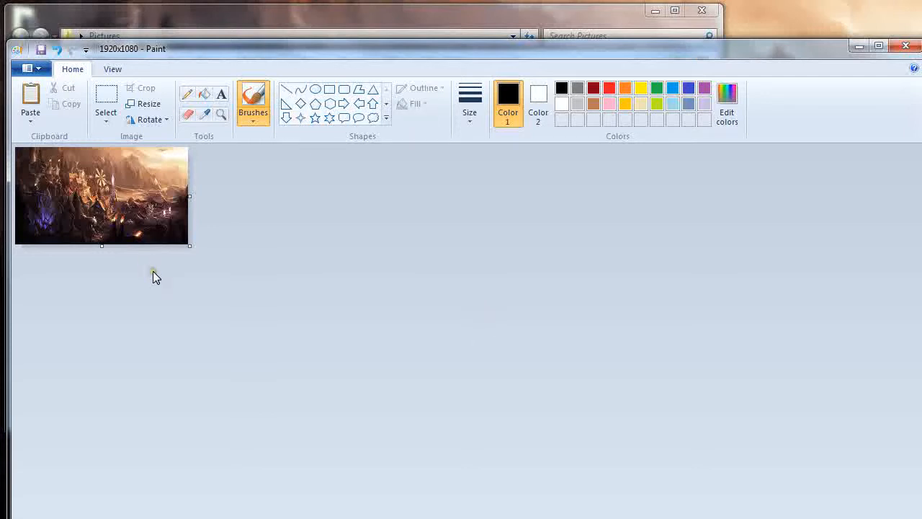
{"action": "mouse_move", "coordinate": [137, 137]}
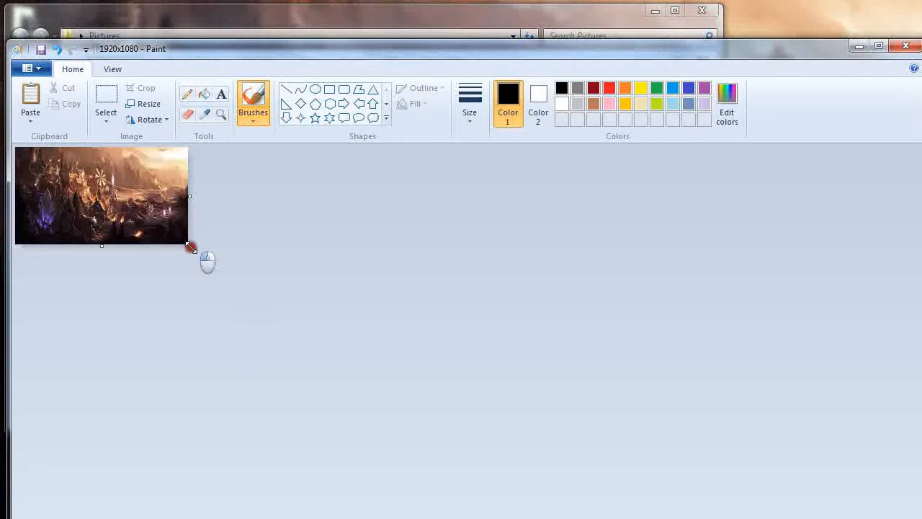
Close the 1920x1080 picture in Paint and view KaW Desktop in Windows Photo Viewer.
{"action": "left_click_drag", "start_coordinate": [189, 248], "coordinate": [189, 250]}
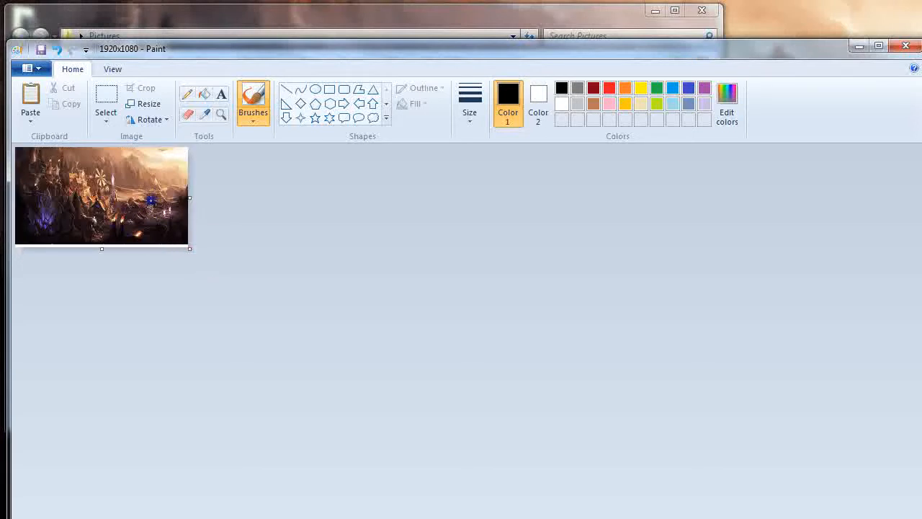
{"action": "left_click", "coordinate": [28, 69]}
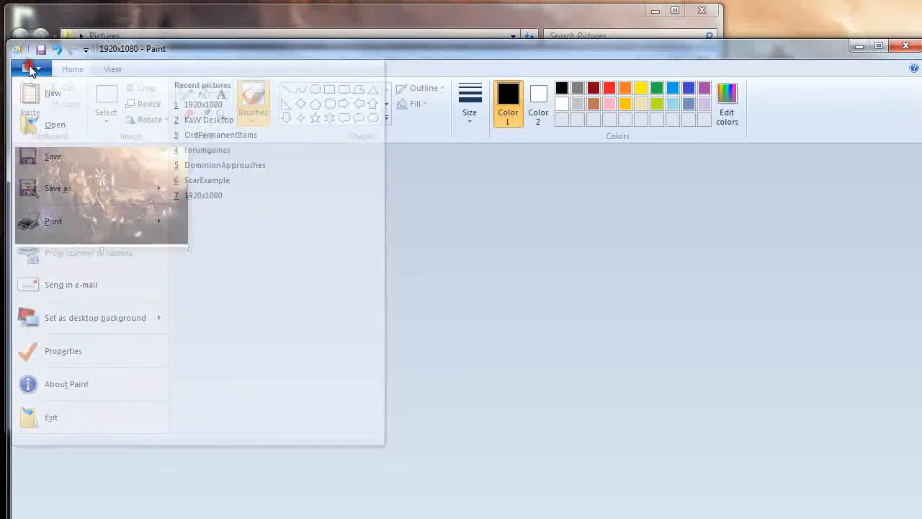
{"action": "left_click", "coordinate": [32, 69]}
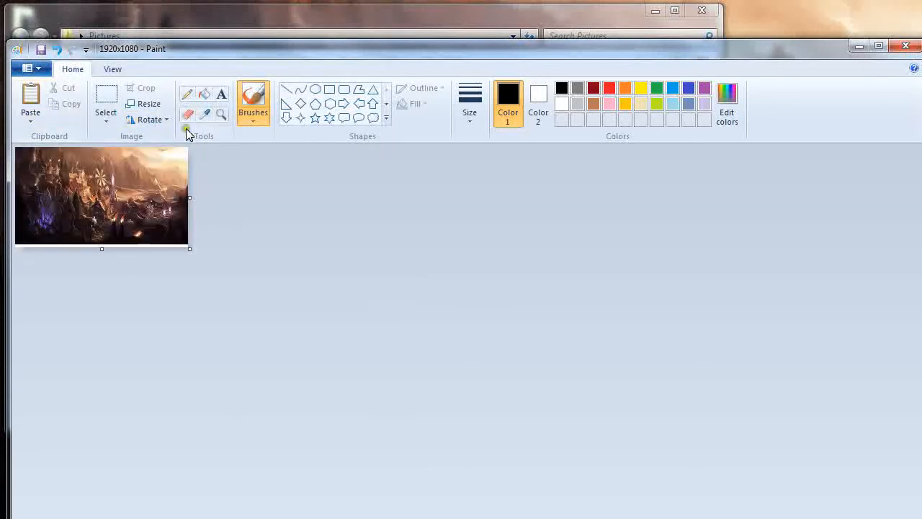
{"action": "mouse_move", "coordinate": [187, 131]}
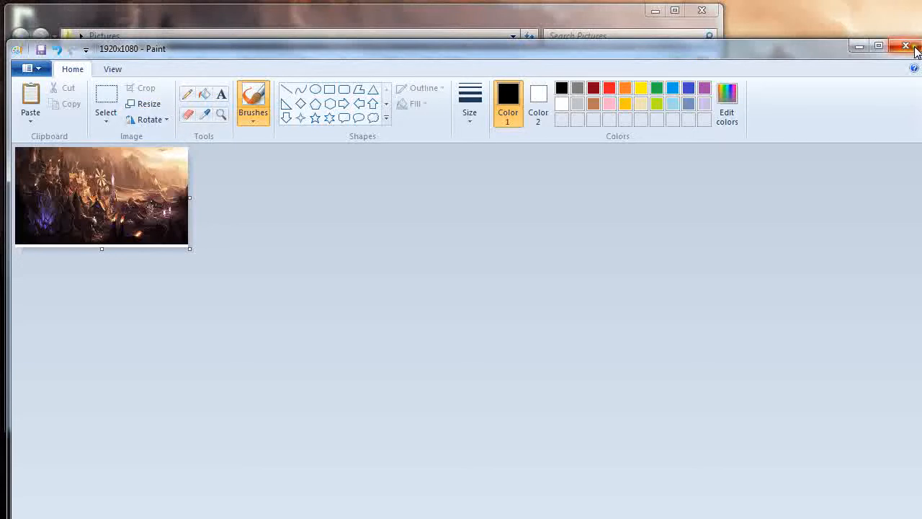
{"action": "left_click", "coordinate": [905, 44]}
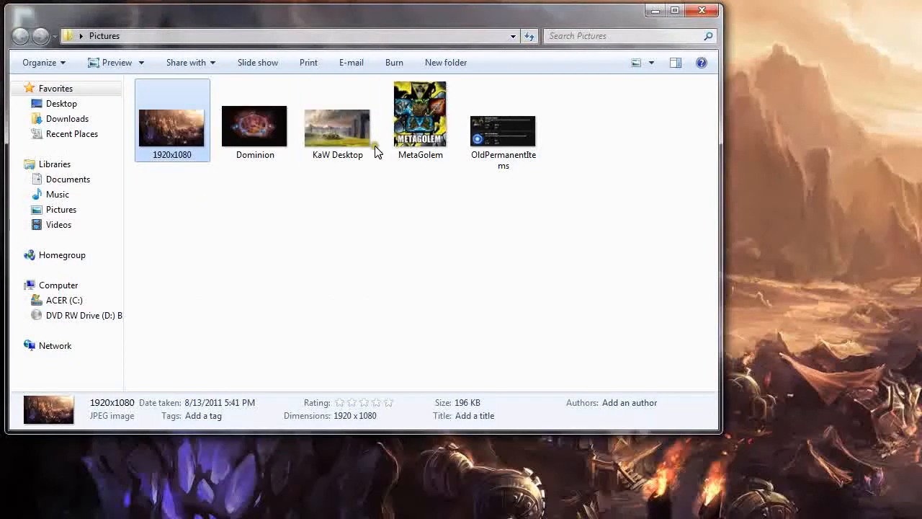
{"action": "mouse_move", "coordinate": [323, 179]}
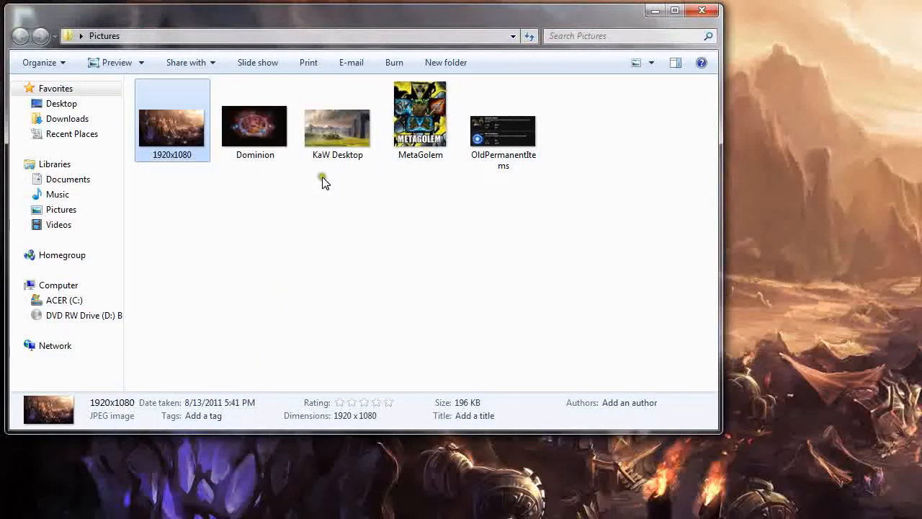
{"action": "double_click", "coordinate": [337, 126]}
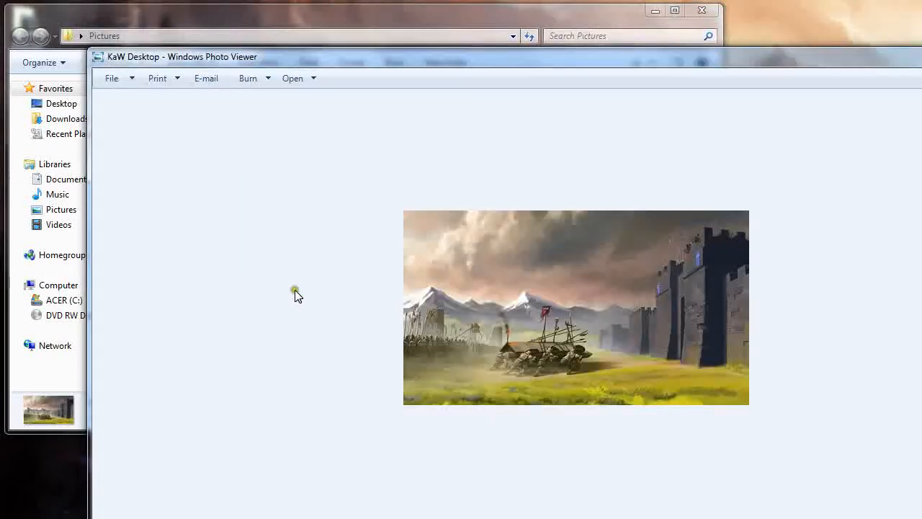
Close the photo viewer, reopen the pictures and cut the whole 1920x1080 image to the clipboard.
{"action": "left_click", "coordinate": [700, 10]}
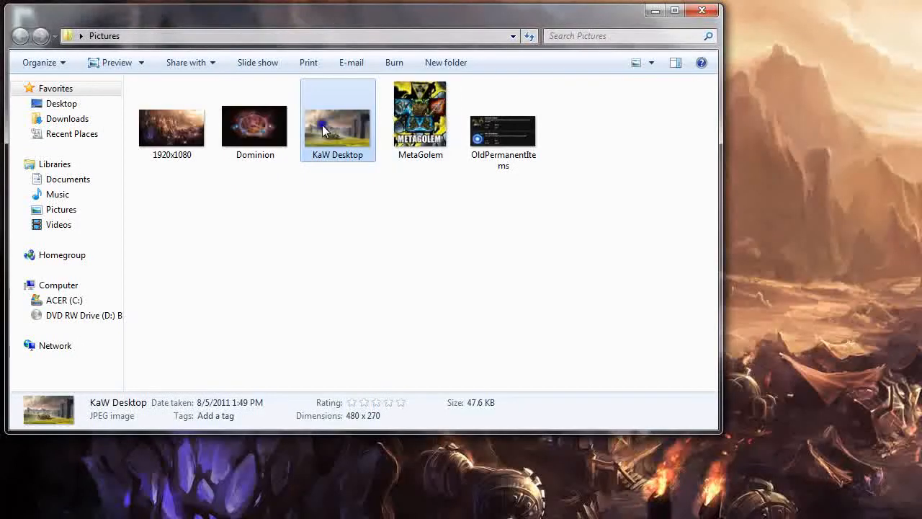
{"action": "double_click", "coordinate": [338, 121]}
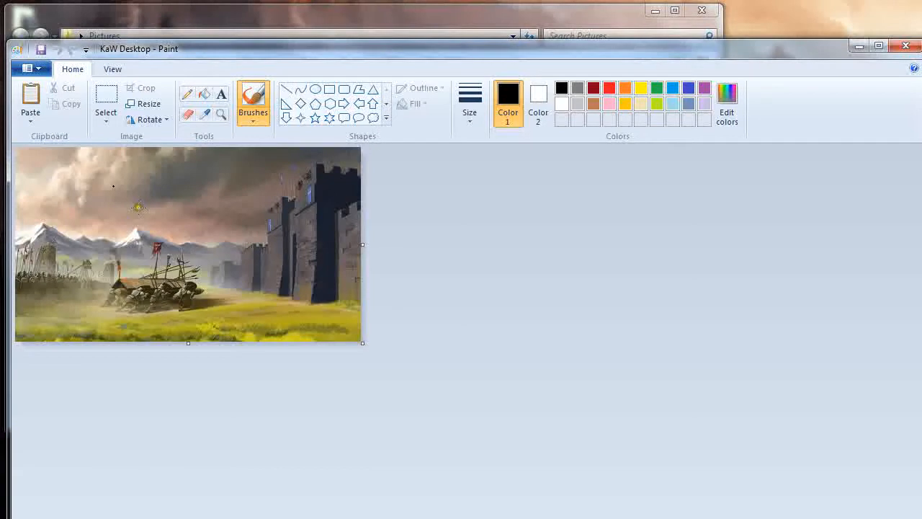
{"action": "mouse_move", "coordinate": [30, 98]}
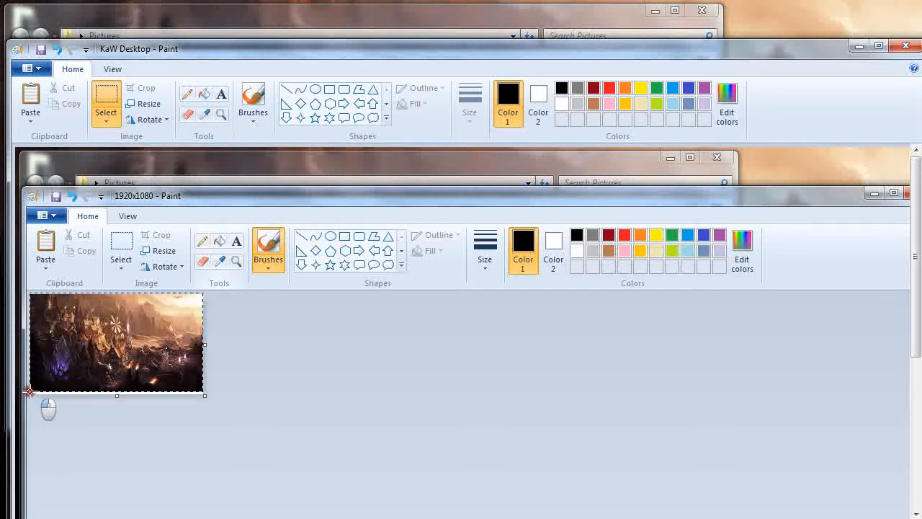
{"action": "right_click", "coordinate": [116, 343]}
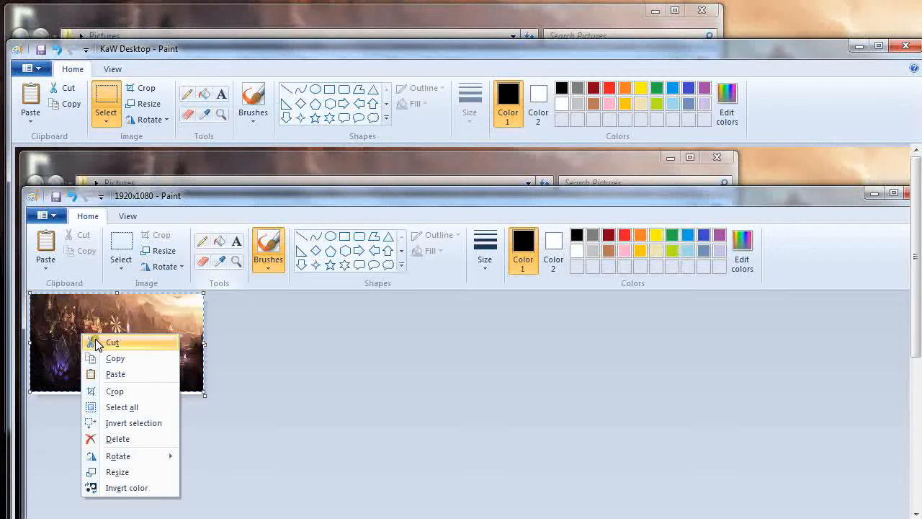
{"action": "left_click", "coordinate": [113, 343]}
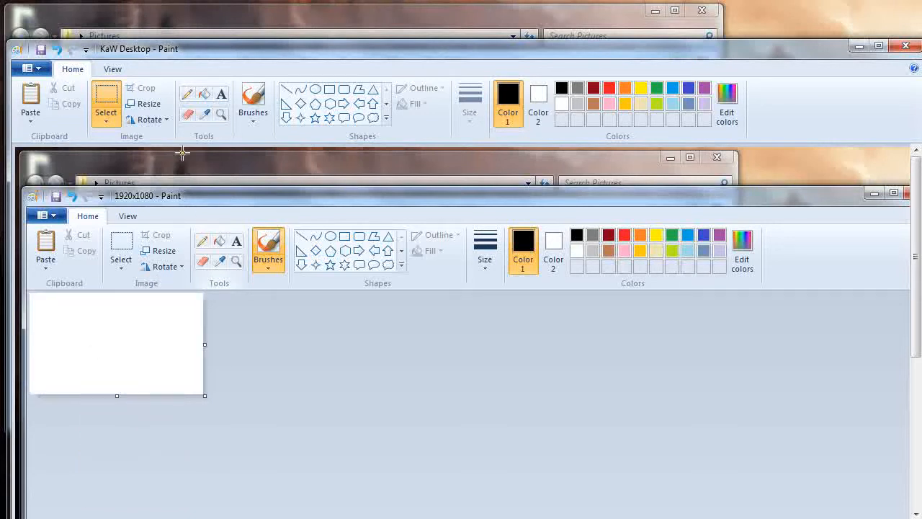
{"action": "mouse_move", "coordinate": [182, 152]}
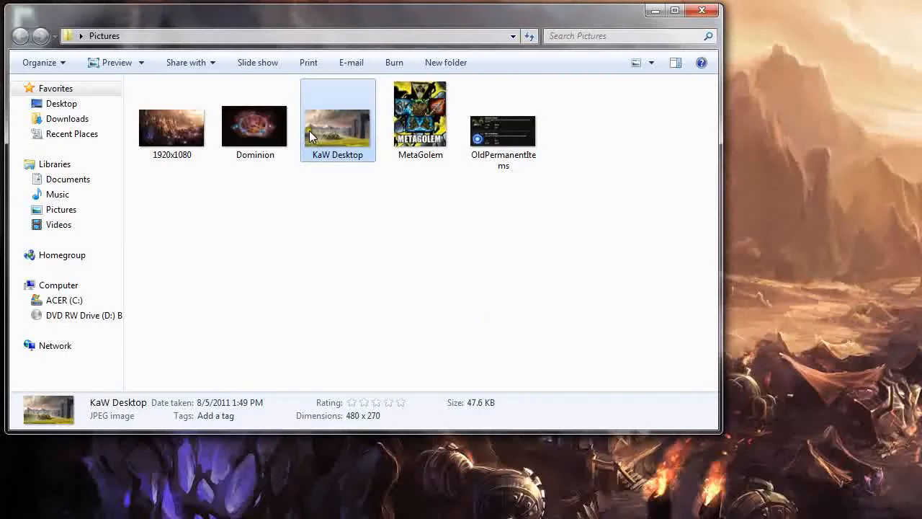
Open KaW Desktop in Paint and paste the cut 1920x1080 image at its top-left.
{"action": "double_click", "coordinate": [337, 112]}
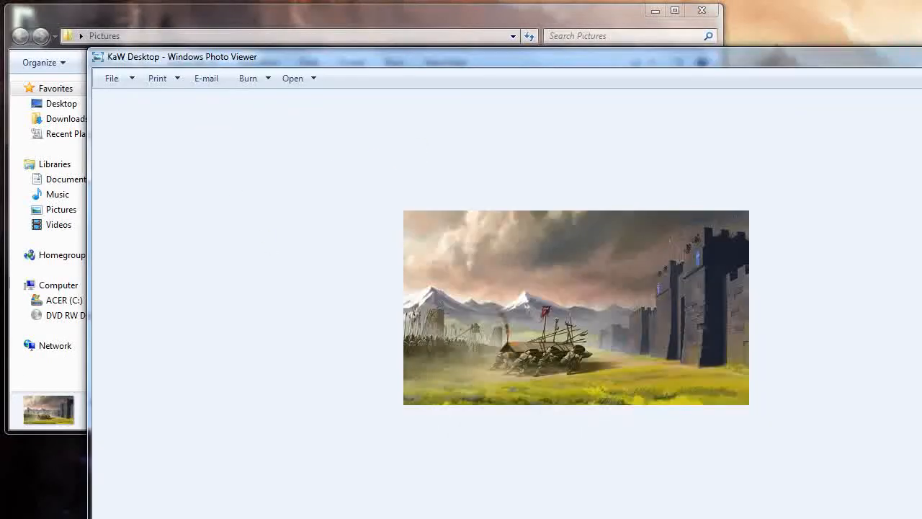
{"action": "right_click", "coordinate": [339, 115]}
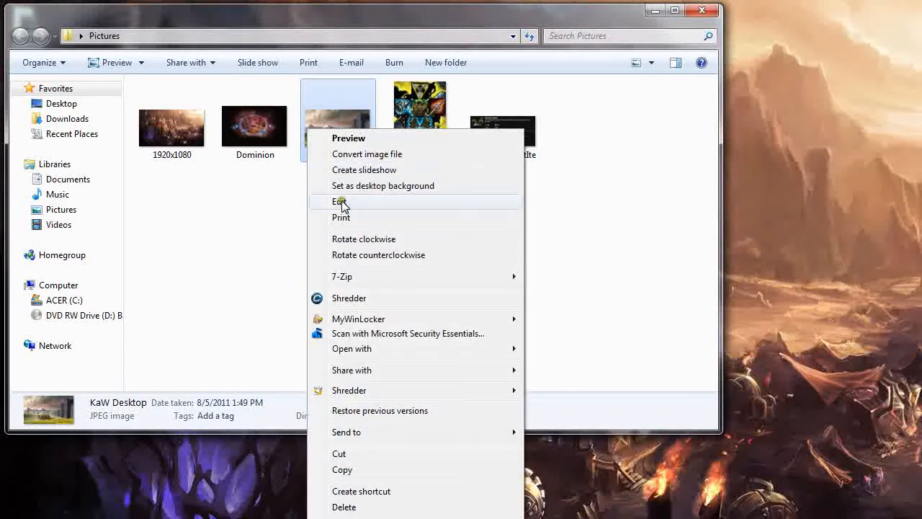
{"action": "left_click", "coordinate": [341, 202]}
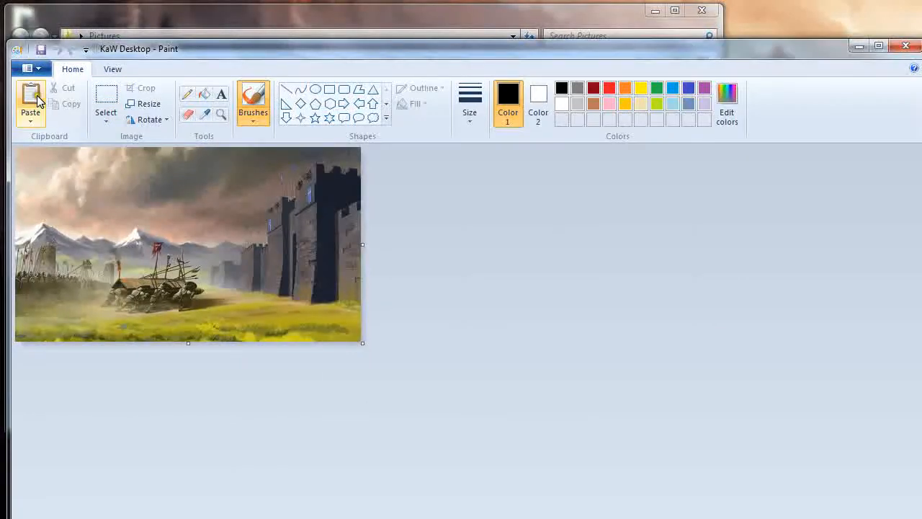
{"action": "left_click", "coordinate": [30, 101]}
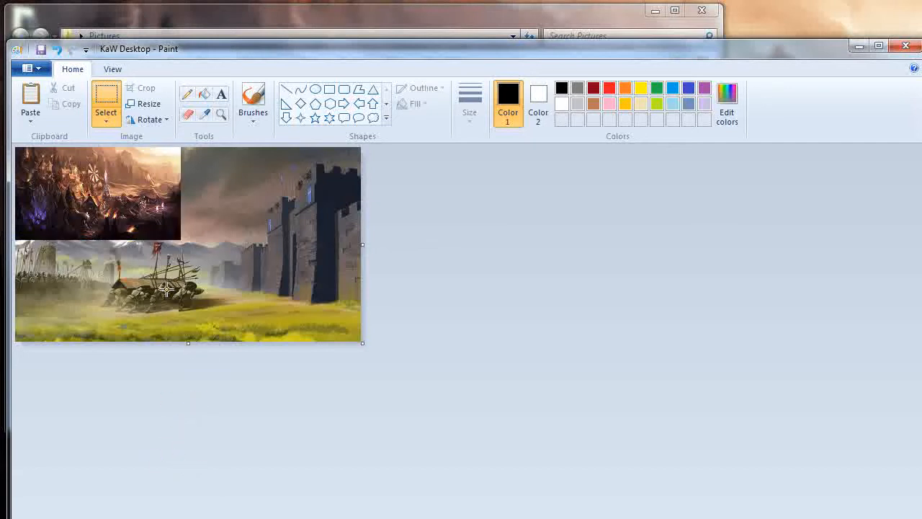
Save the collage as a JPEG named ModifiedKaW in the Pictures folder.
{"action": "left_click", "coordinate": [29, 69]}
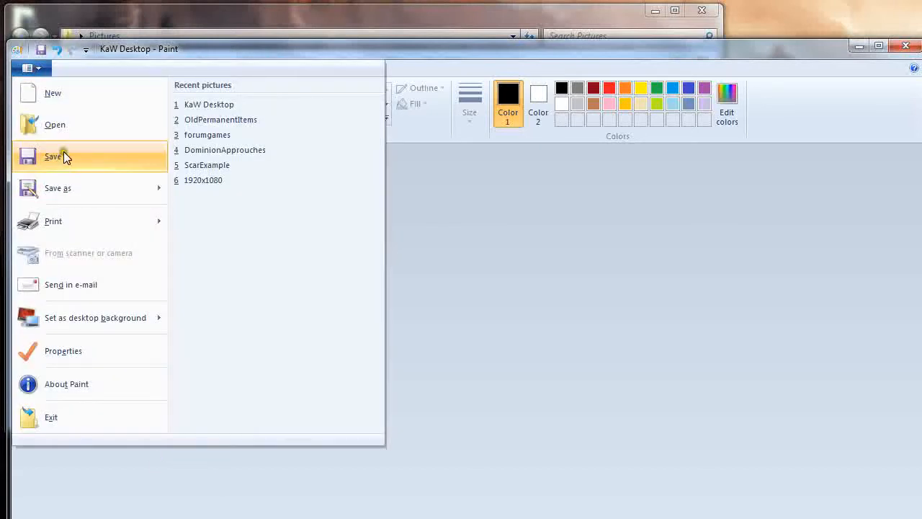
{"action": "left_click", "coordinate": [54, 156]}
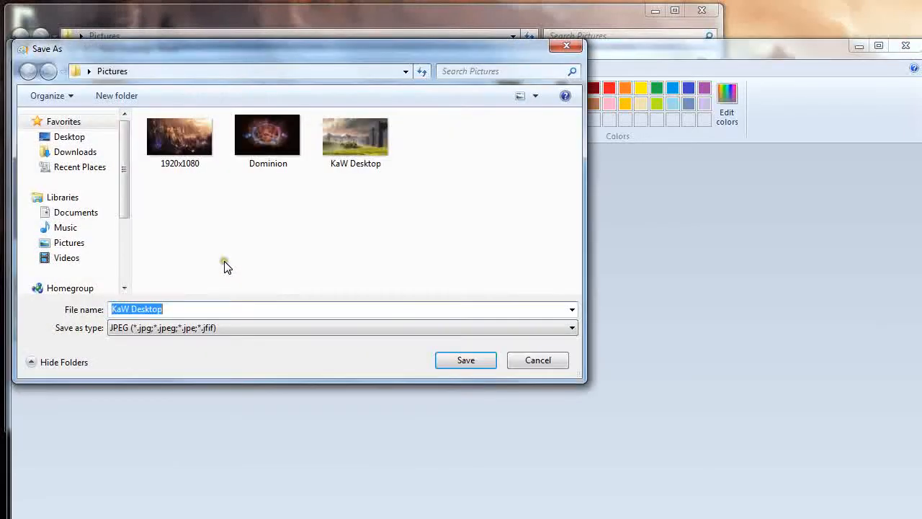
{"action": "type", "text": "Modified"}
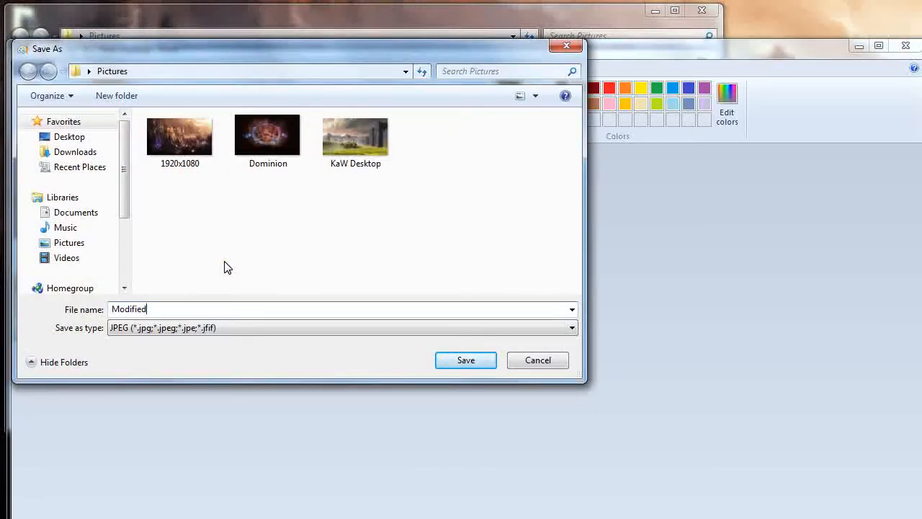
{"action": "type", "text": "KaW"}
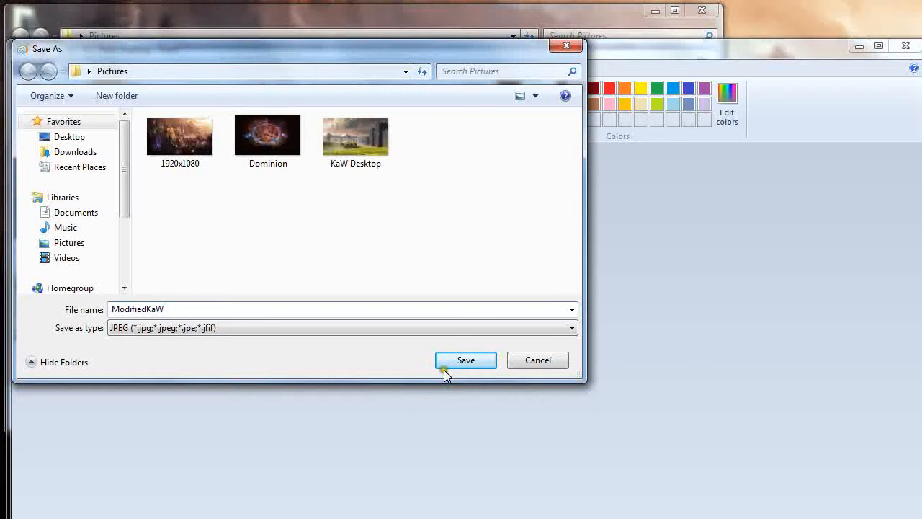
{"action": "left_click", "coordinate": [466, 361]}
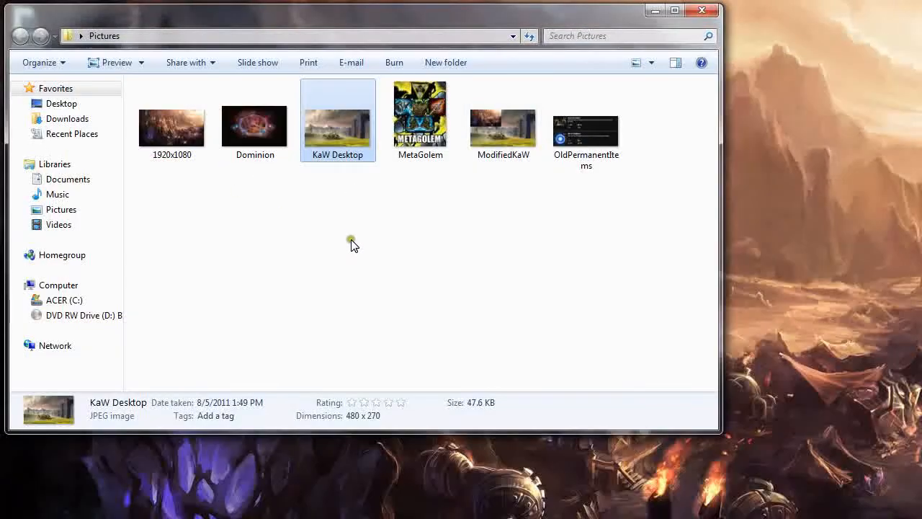
Open the Dominion picture in Paint and resize it to 10 percent.
{"action": "left_click", "coordinate": [254, 116]}
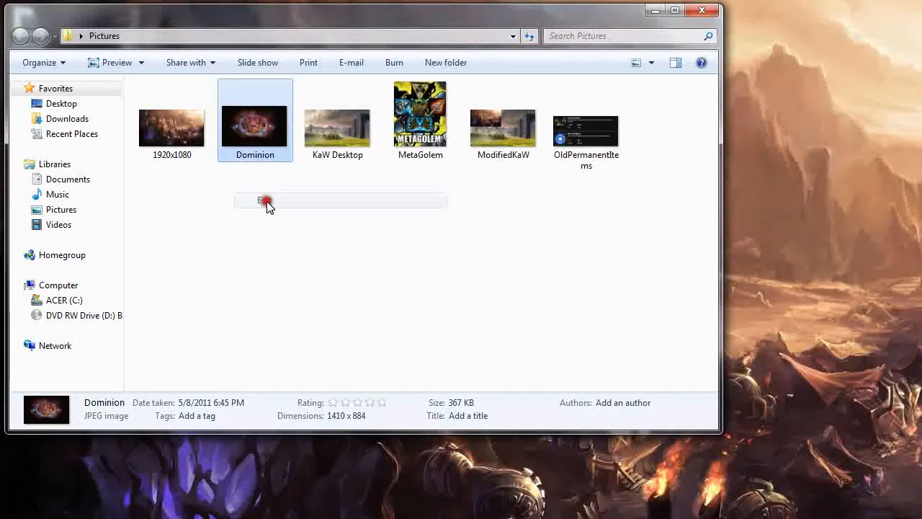
{"action": "double_click", "coordinate": [254, 124]}
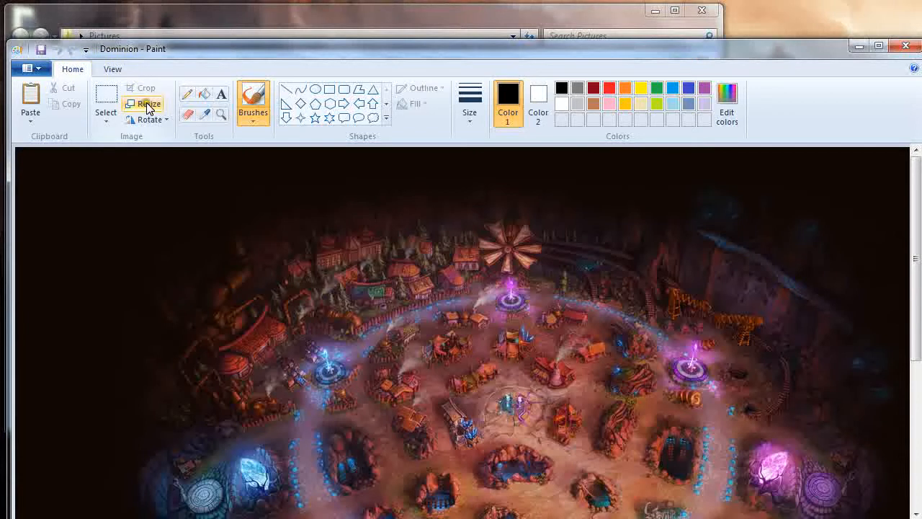
{"action": "left_click", "coordinate": [147, 104]}
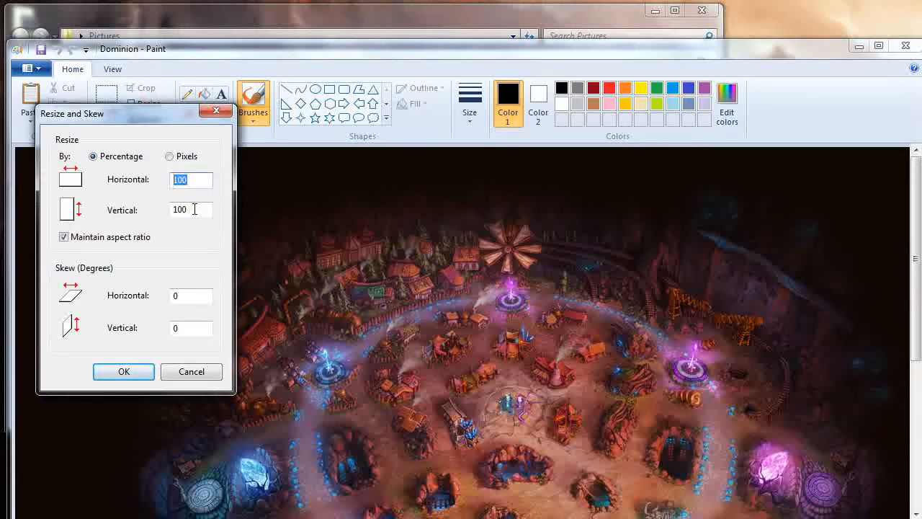
{"action": "type", "text": "10"}
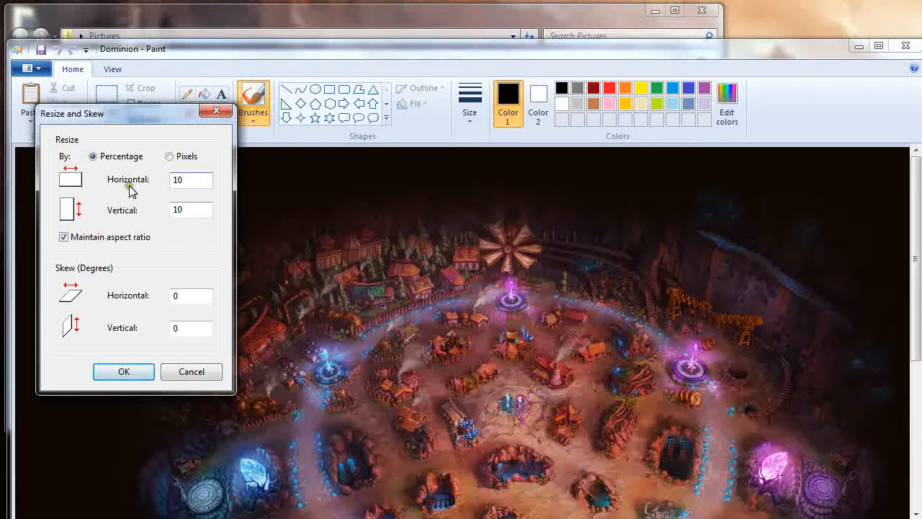
{"action": "left_click", "coordinate": [124, 372]}
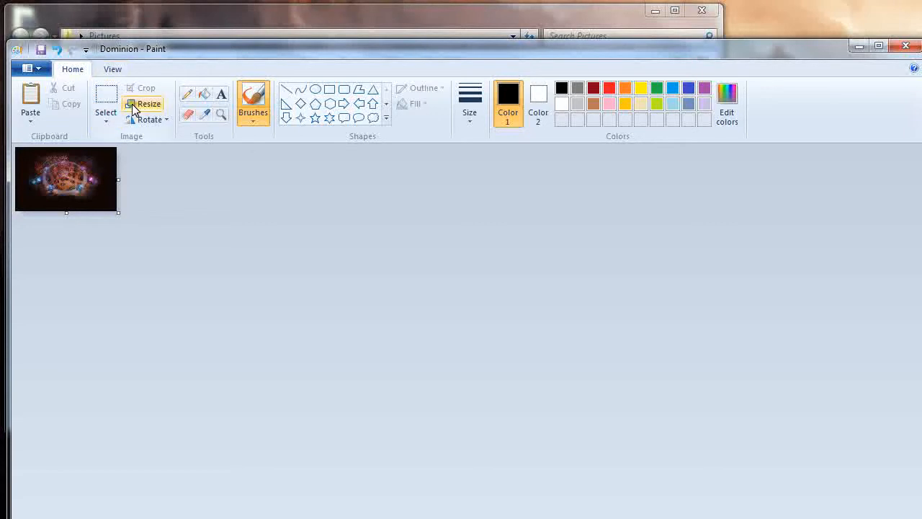
{"action": "mouse_move", "coordinate": [81, 78]}
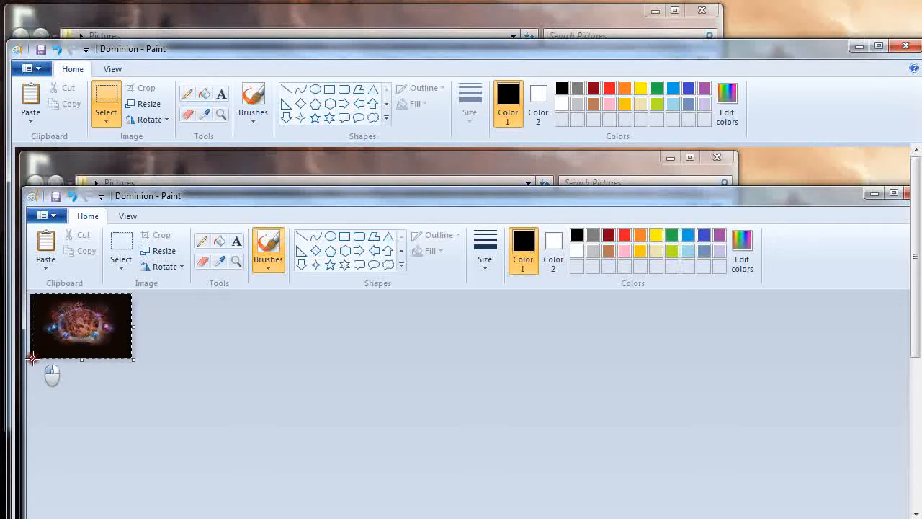
Copy the small Dominion image, paste it into ModifiedKaW and move it to the bottom-right corner.
{"action": "right_click", "coordinate": [81, 326]}
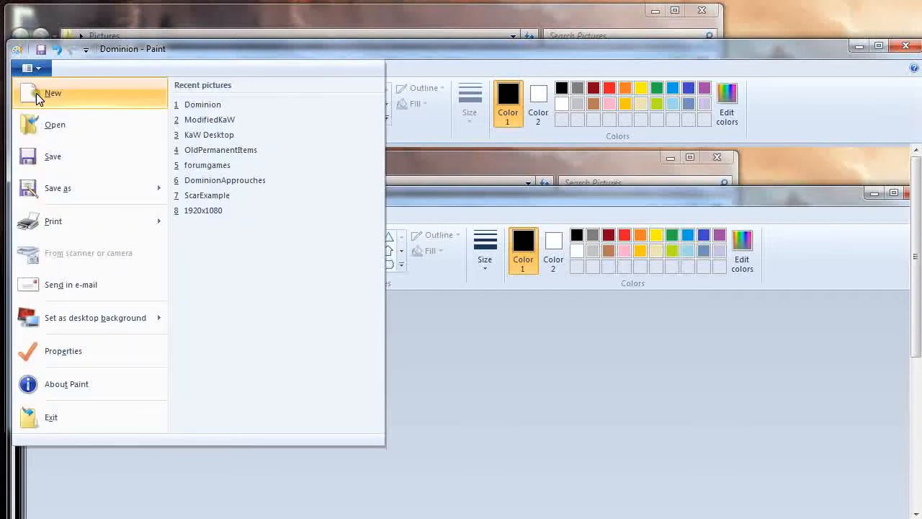
{"action": "mouse_move", "coordinate": [835, 91]}
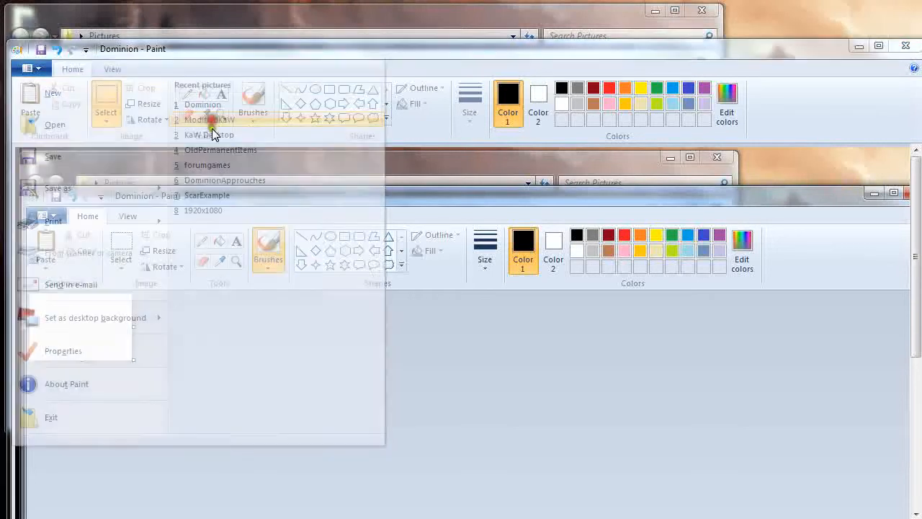
{"action": "left_click", "coordinate": [211, 120]}
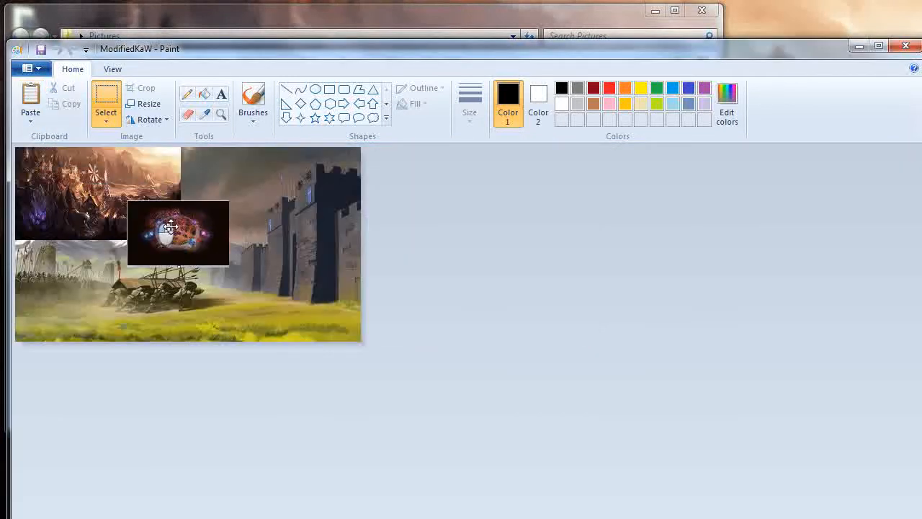
{"action": "left_click_drag", "start_coordinate": [178, 233], "coordinate": [306, 297]}
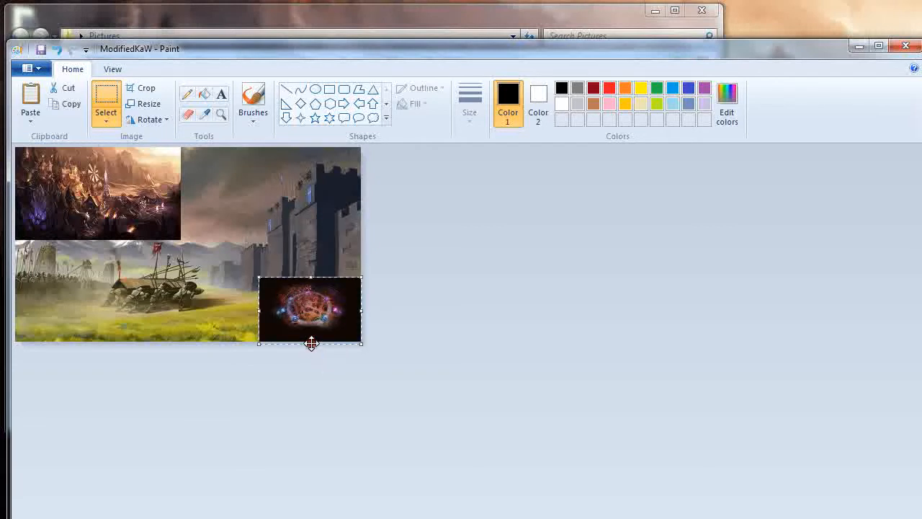
{"action": "left_click", "coordinate": [222, 94]}
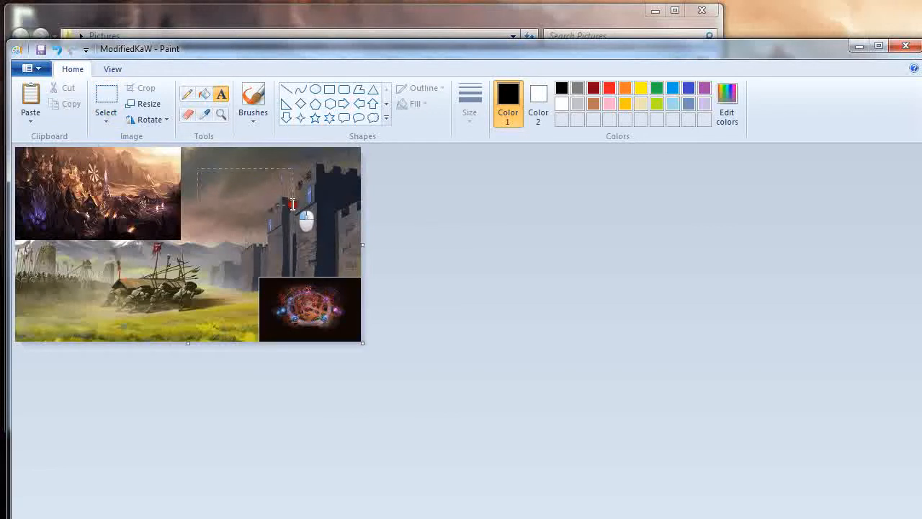
Write the black caption 'Dominion is cool!!' in Calibri 22 across the castle sky.
{"action": "left_click", "coordinate": [222, 92]}
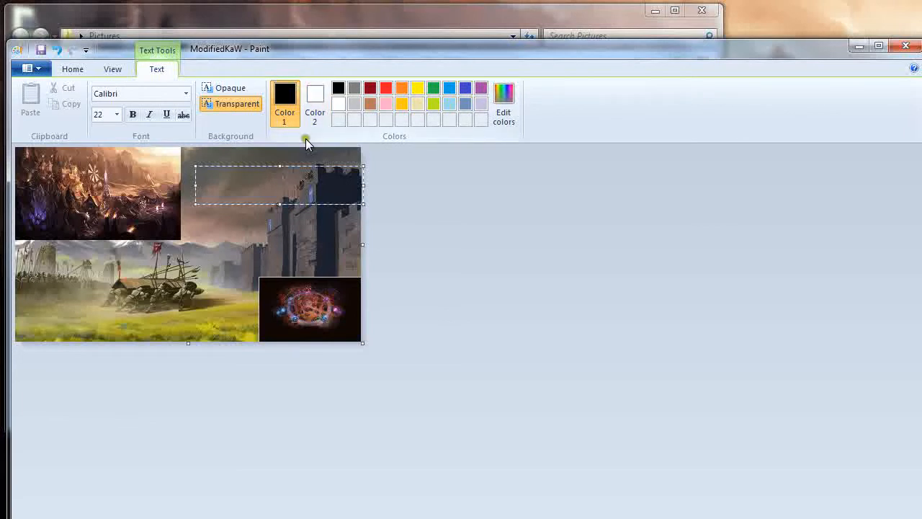
{"action": "mouse_move", "coordinate": [309, 143]}
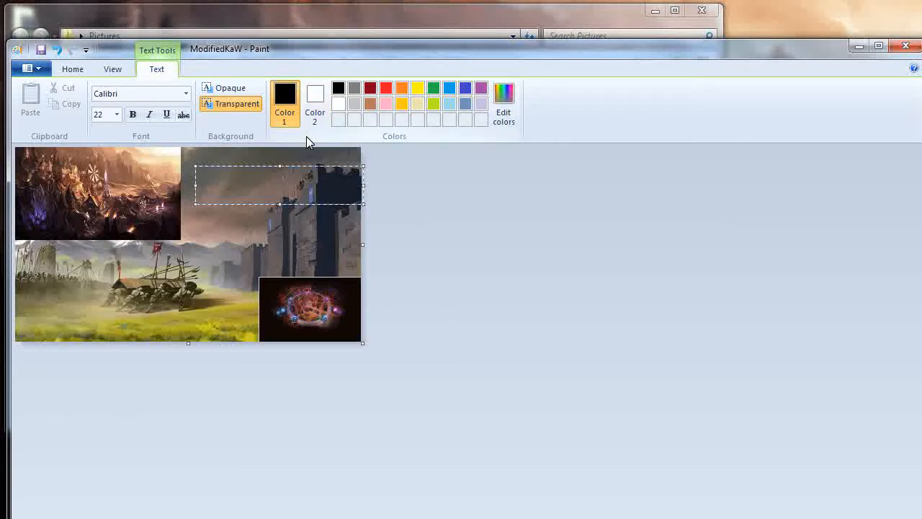
{"action": "type", "text": "Dom"}
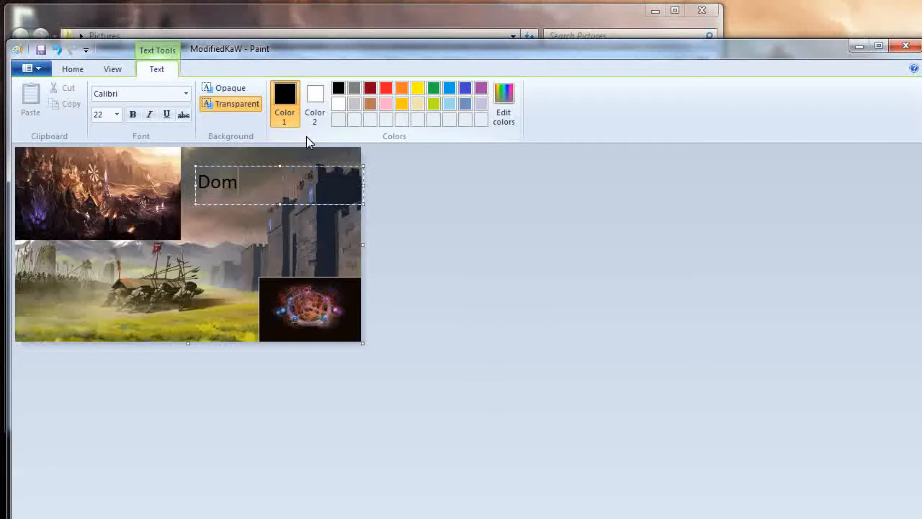
{"action": "type", "text": "inion is"}
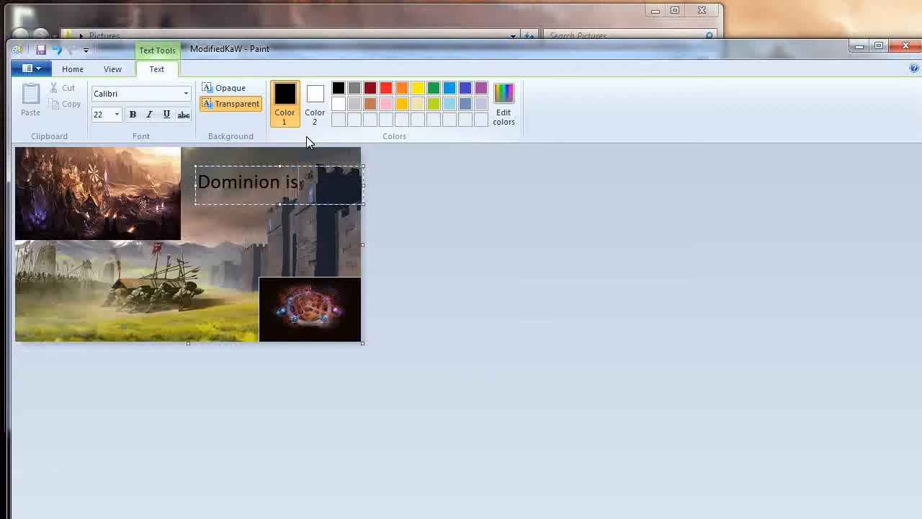
{"action": "type", "text": "cool!!"}
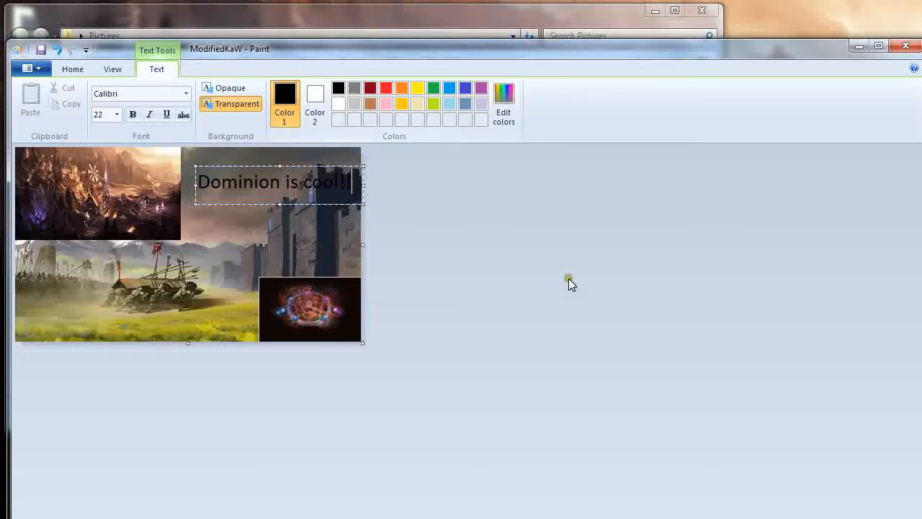
{"action": "left_click", "coordinate": [569, 281]}
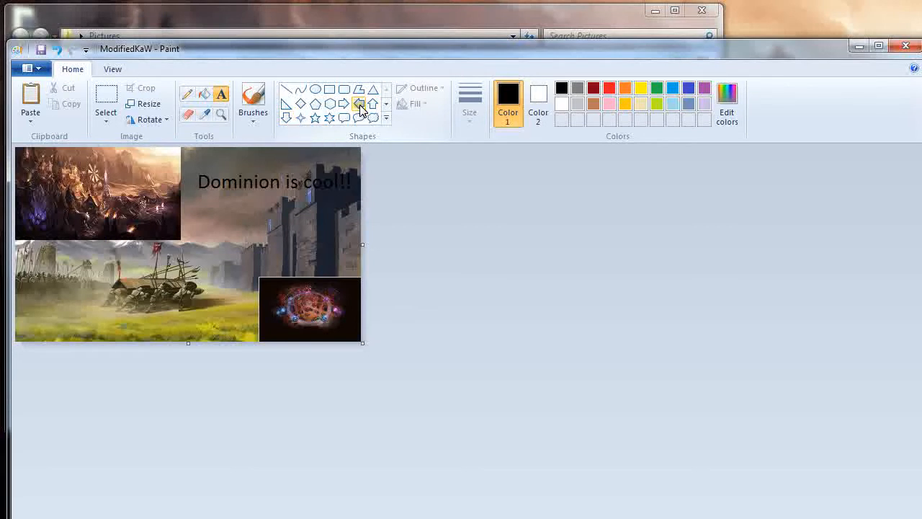
Place a black right arrow and a four-pointed star below the caption.
{"action": "left_click", "coordinate": [358, 104]}
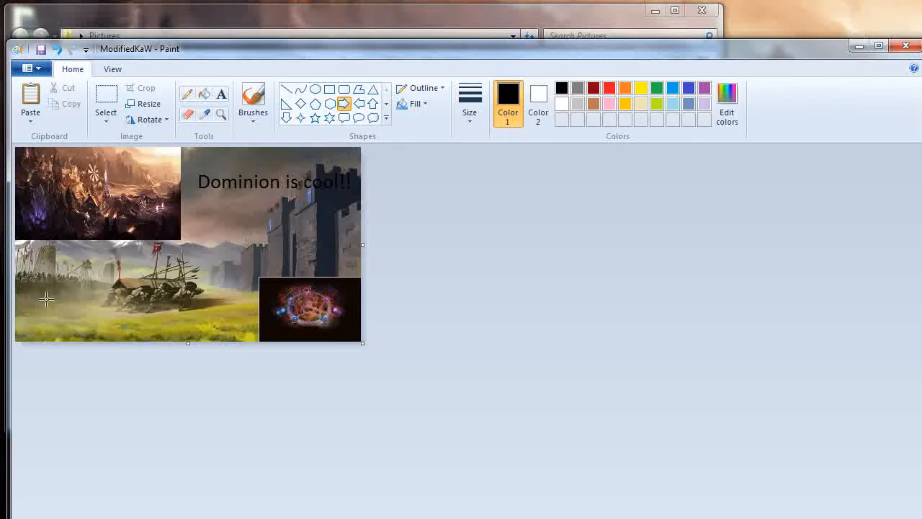
{"action": "mouse_move", "coordinate": [216, 262]}
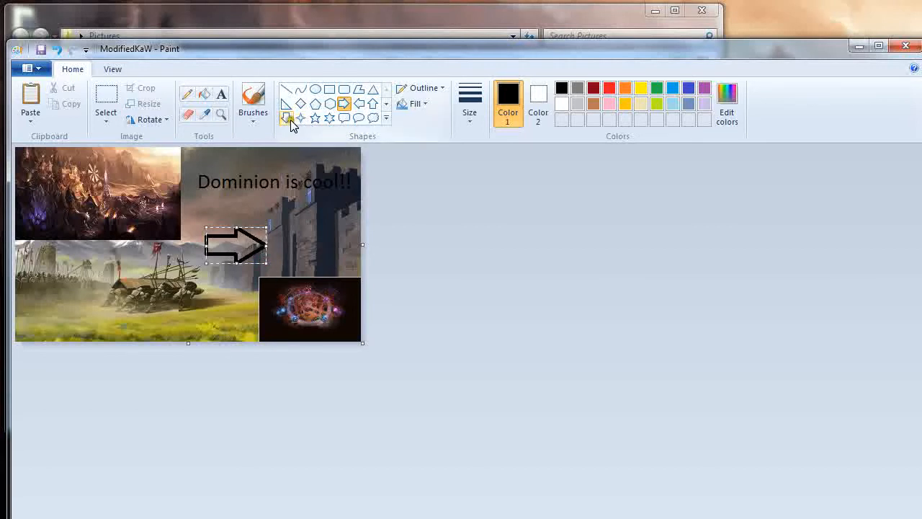
{"action": "left_click", "coordinate": [286, 118]}
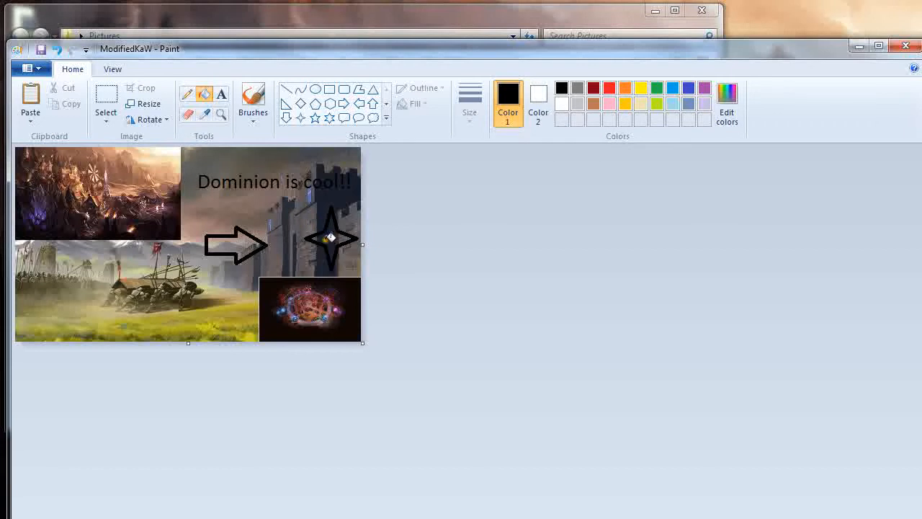
{"action": "mouse_move", "coordinate": [335, 229]}
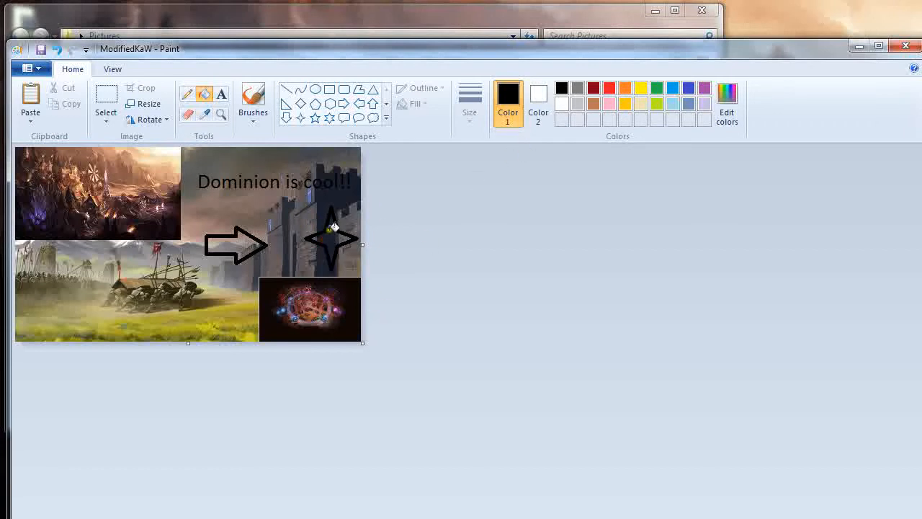